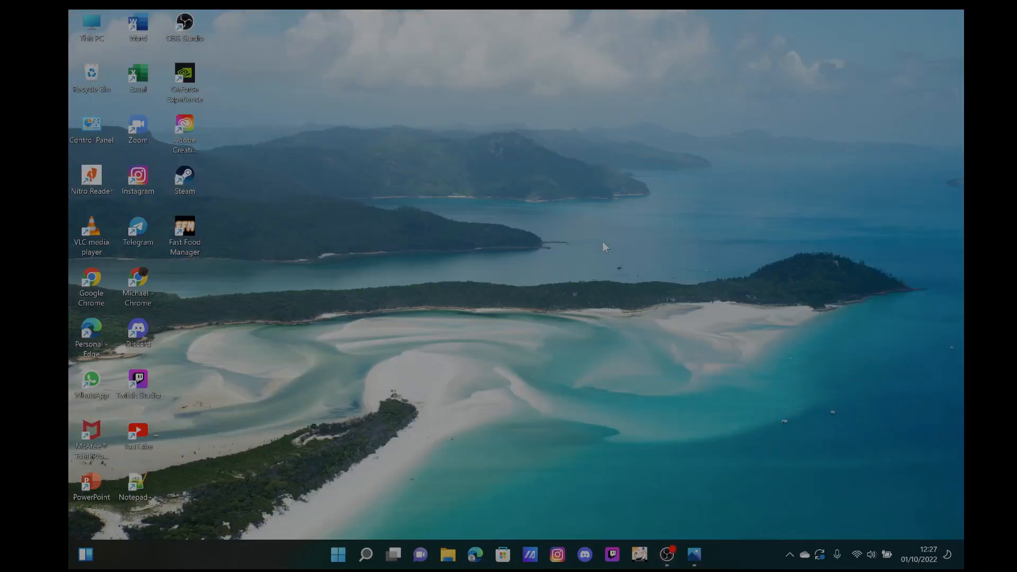
mouse_move(483, 92)
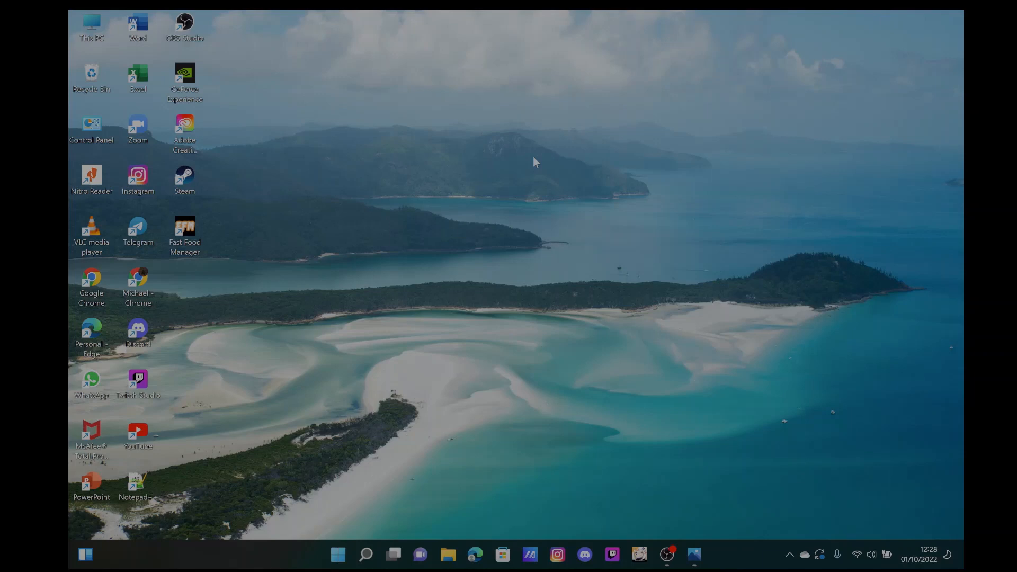
mouse_move(460, 183)
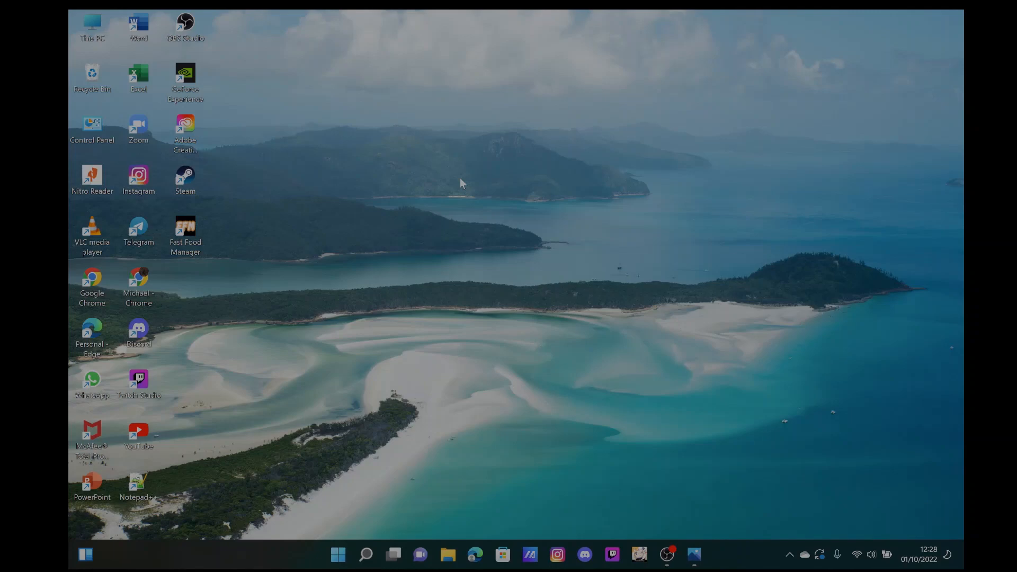
Bring up the Documents folder, whose files are listed without extensions
left_click(447, 554)
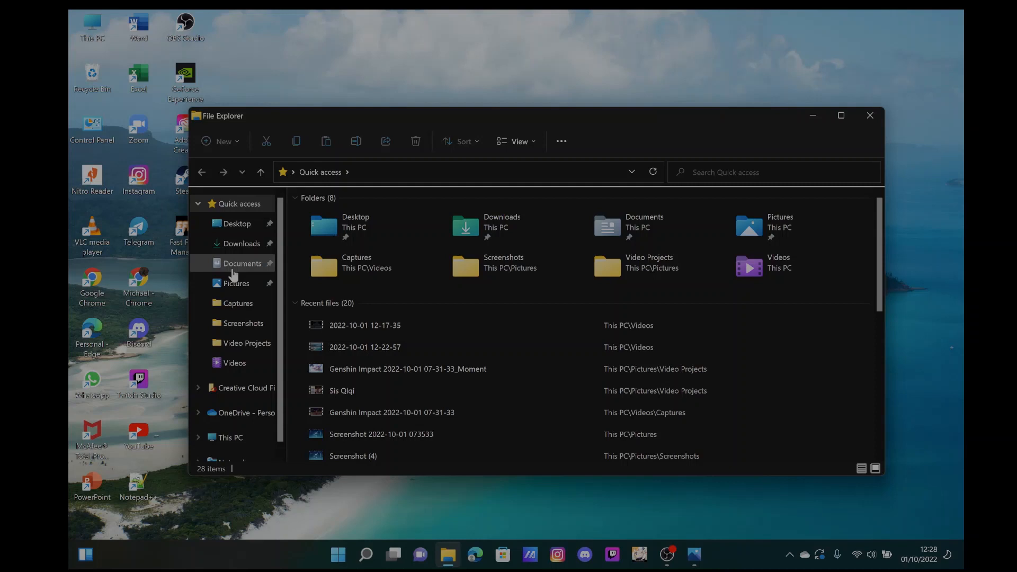
left_click(242, 263)
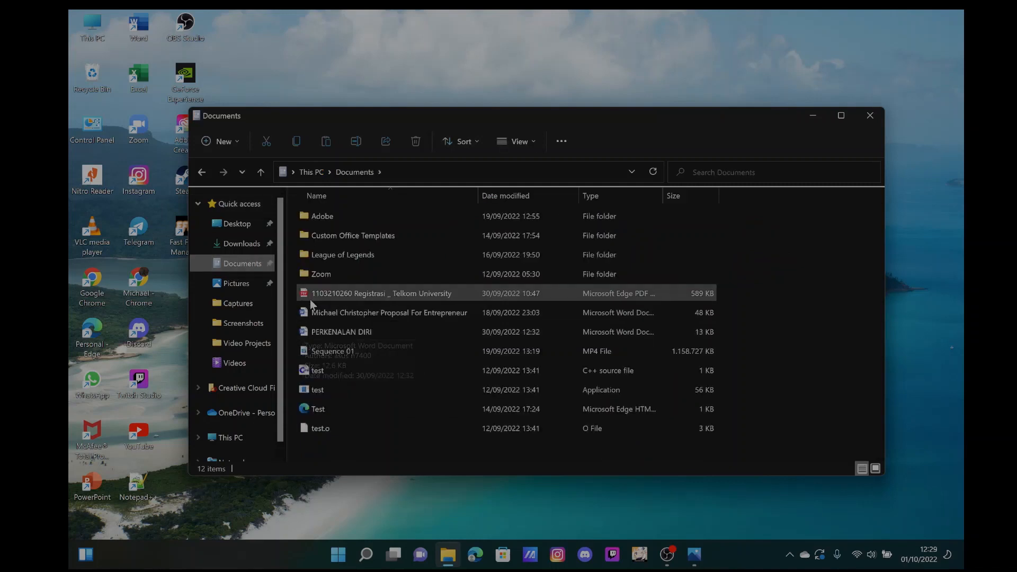
mouse_move(430, 296)
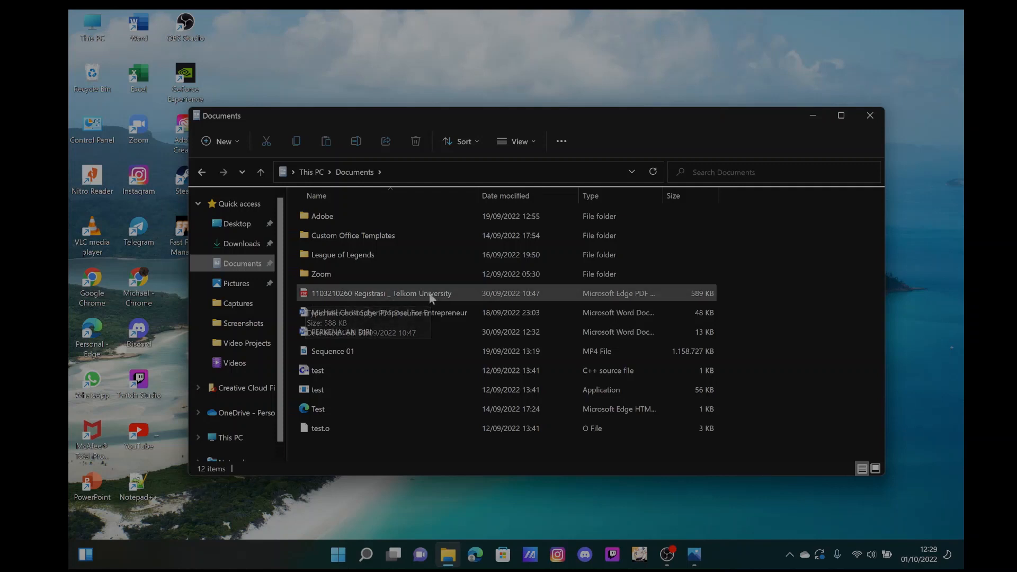
mouse_move(516, 302)
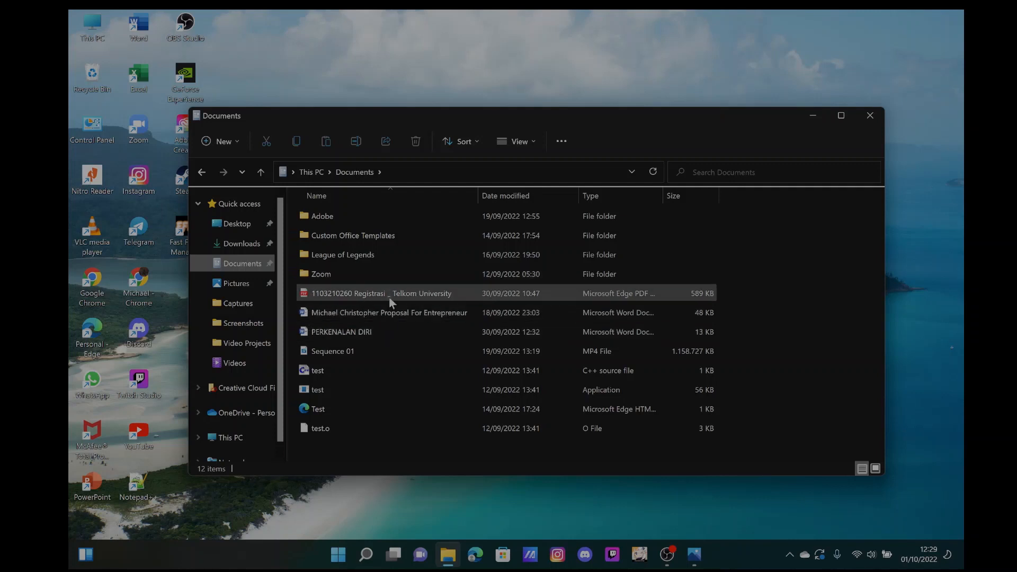
mouse_move(389, 302)
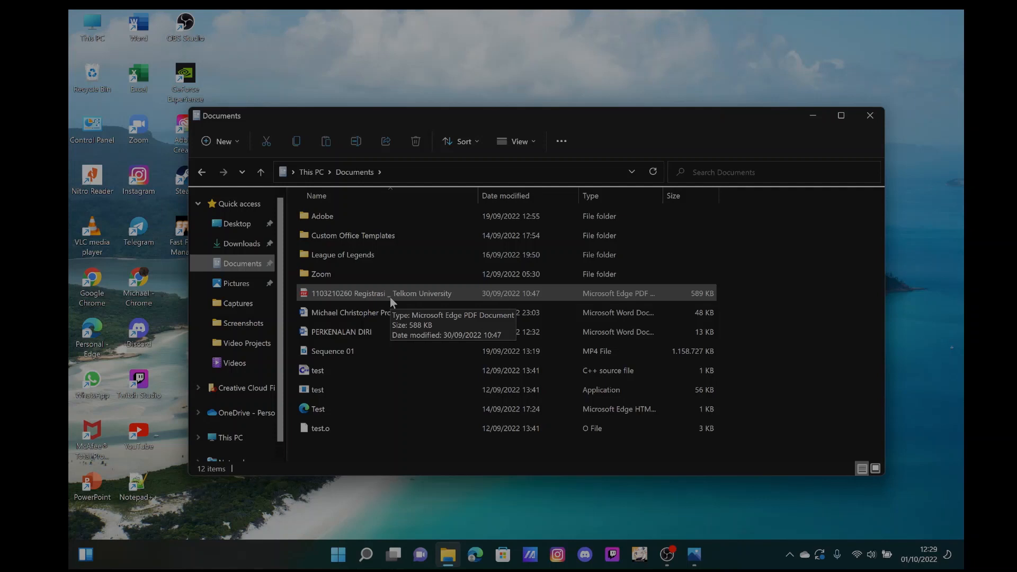
mouse_move(717, 157)
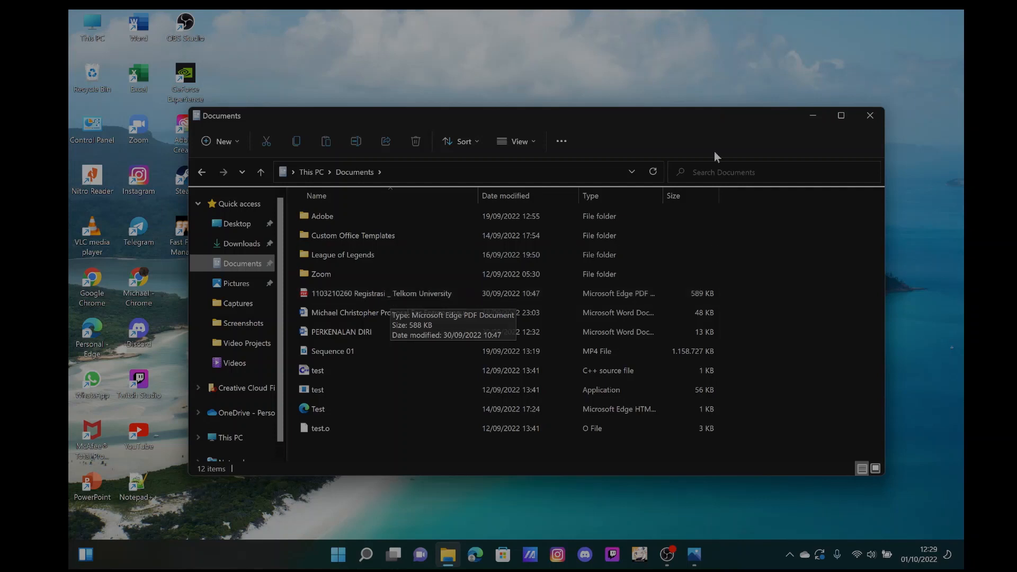
mouse_move(811, 118)
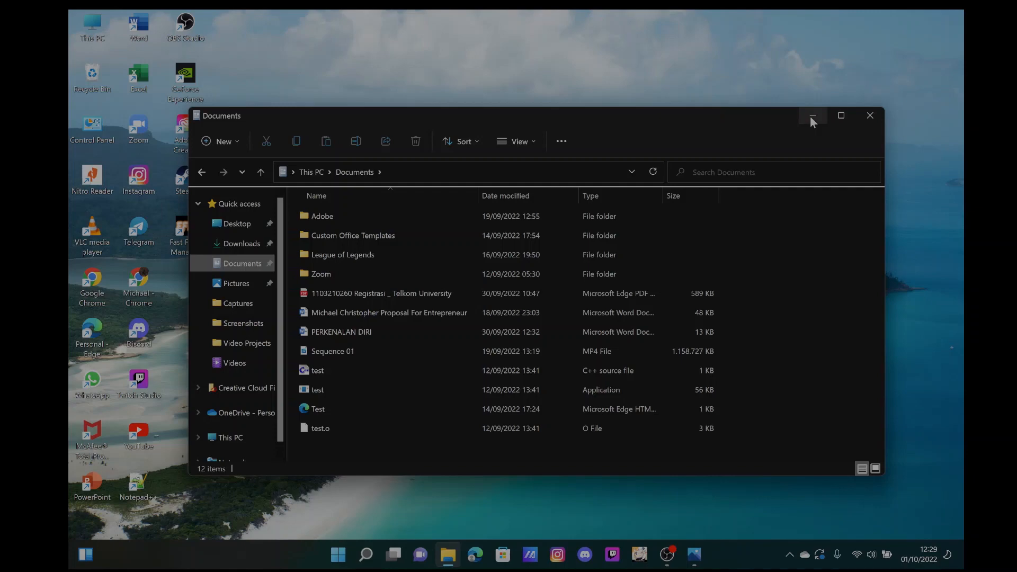
Minimize the Documents window to reveal the desktop
left_click(811, 115)
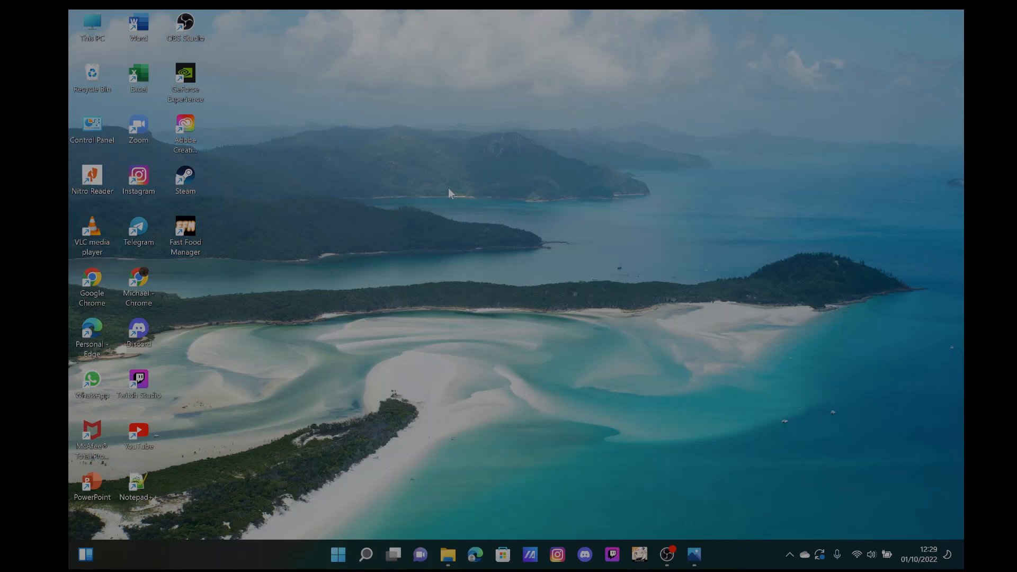
mouse_move(435, 202)
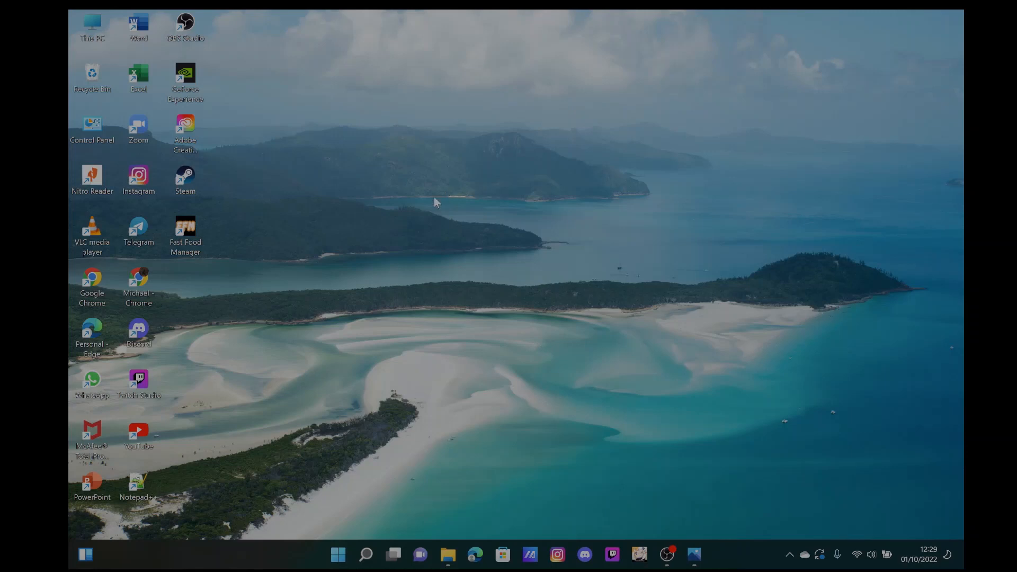
mouse_move(373, 524)
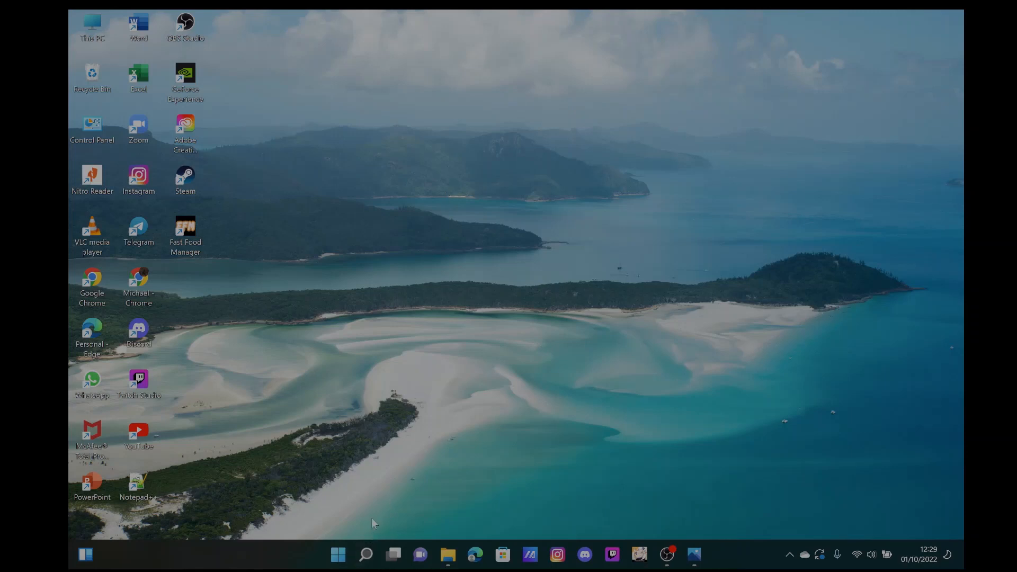
mouse_move(452, 371)
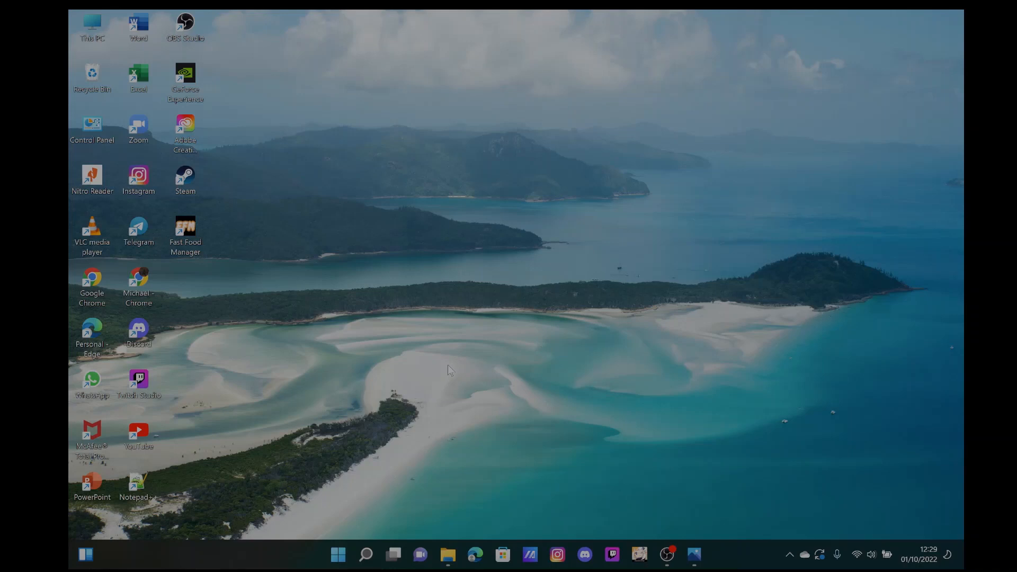
mouse_move(401, 510)
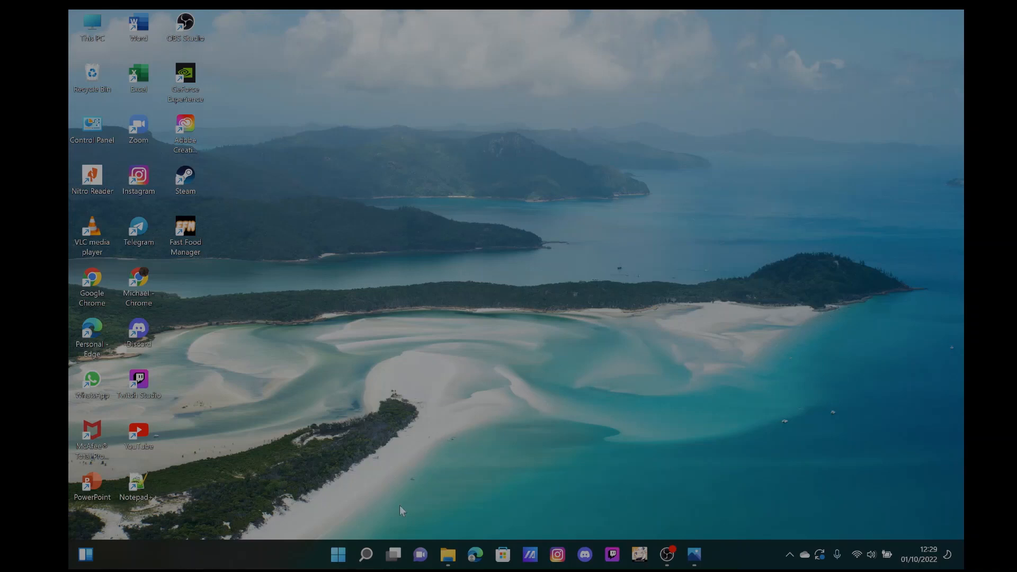
mouse_move(539, 477)
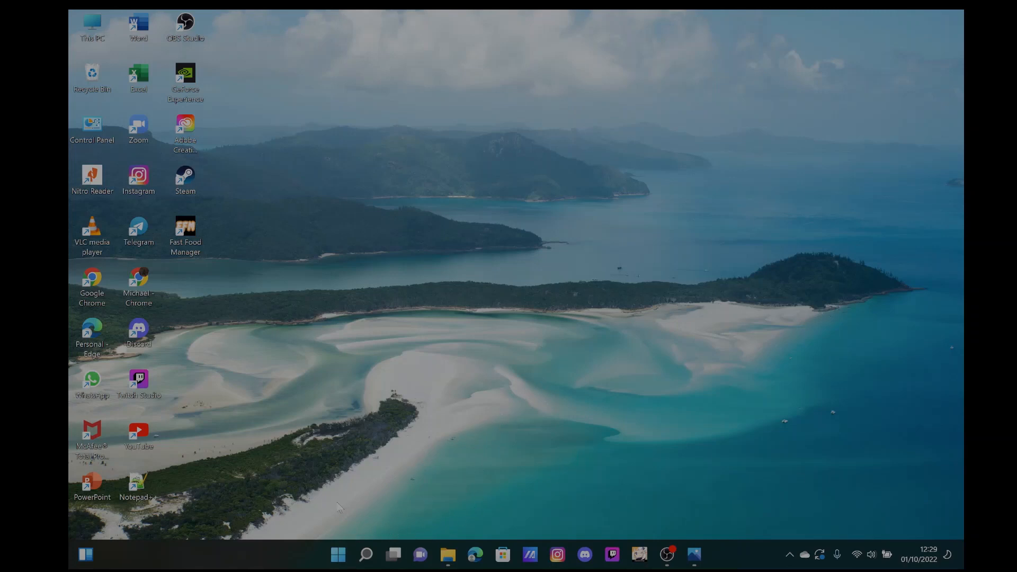
mouse_move(355, 539)
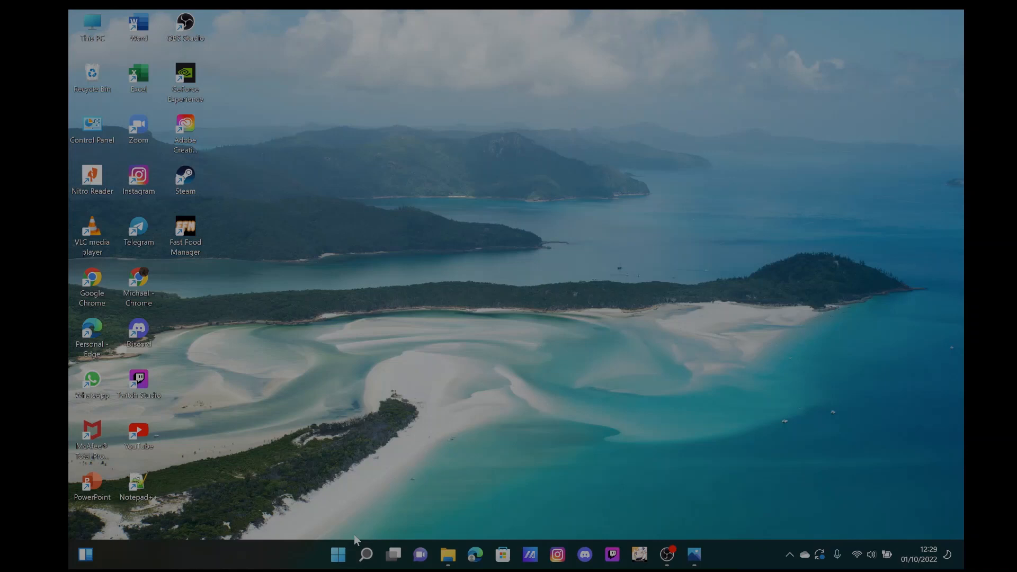
mouse_move(364, 548)
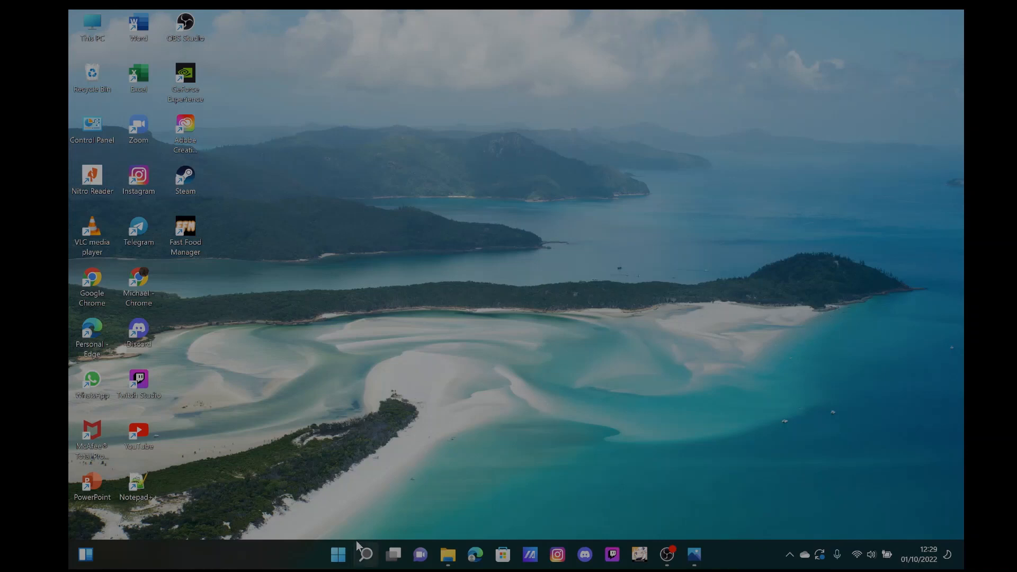
mouse_move(531, 449)
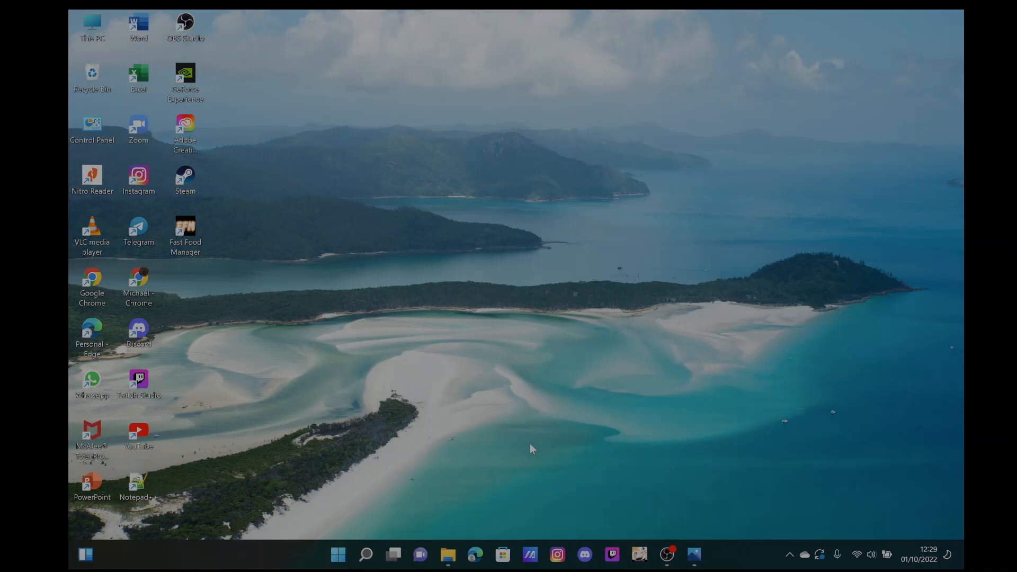
mouse_move(420, 473)
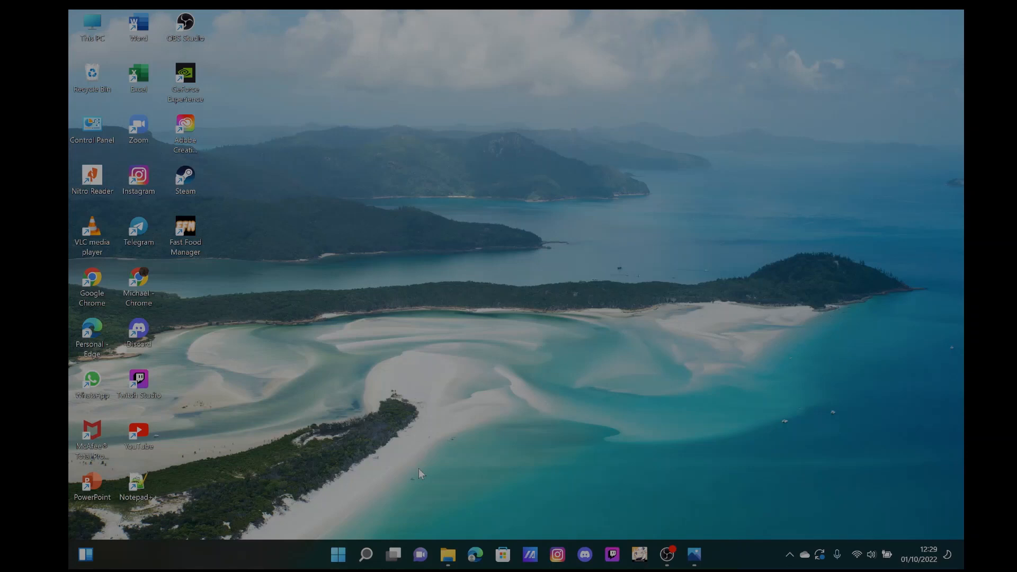
mouse_move(394, 495)
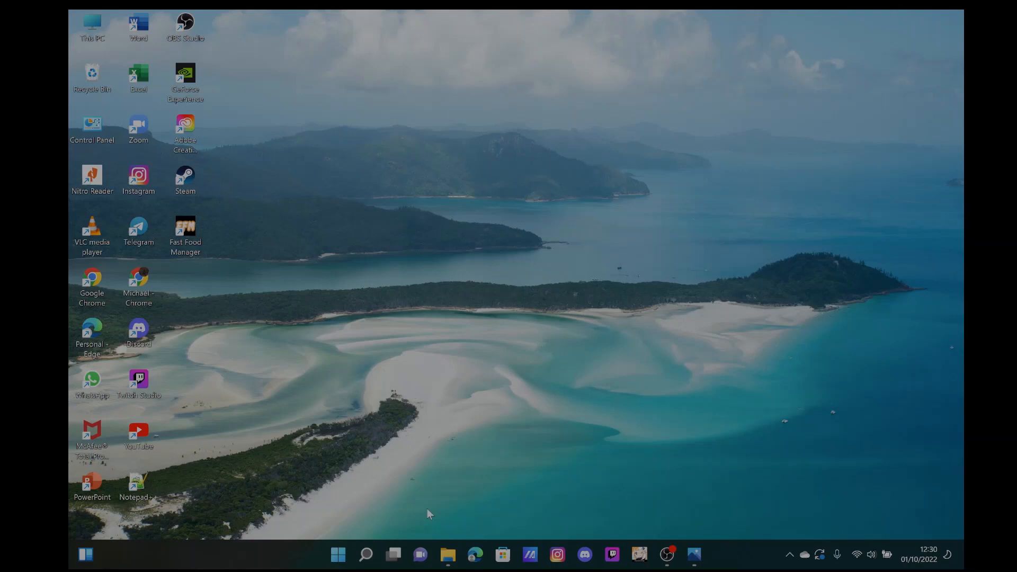
Search Windows for 'registry Editor' and launch it
left_click(366, 554)
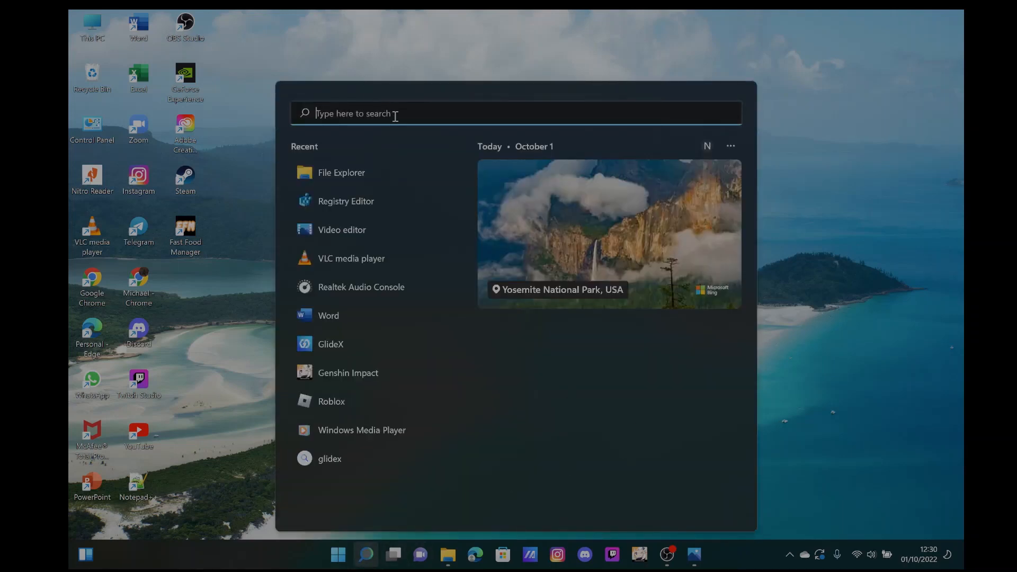
type("registry Editor")
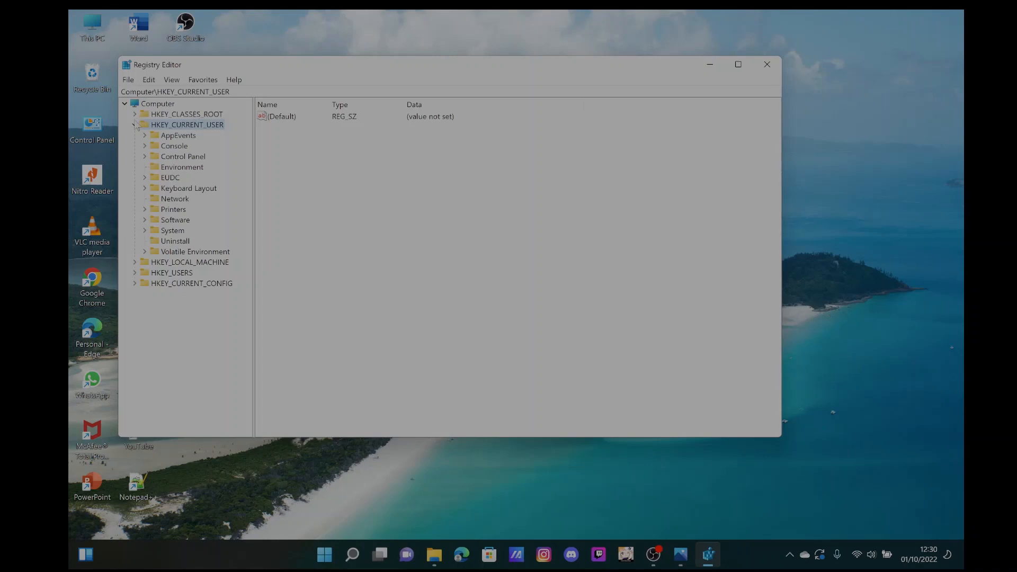
Expand HKEY_CURRENT_USER > Software > Microsoft and scroll down toward the Windows subkey
left_click(134, 125)
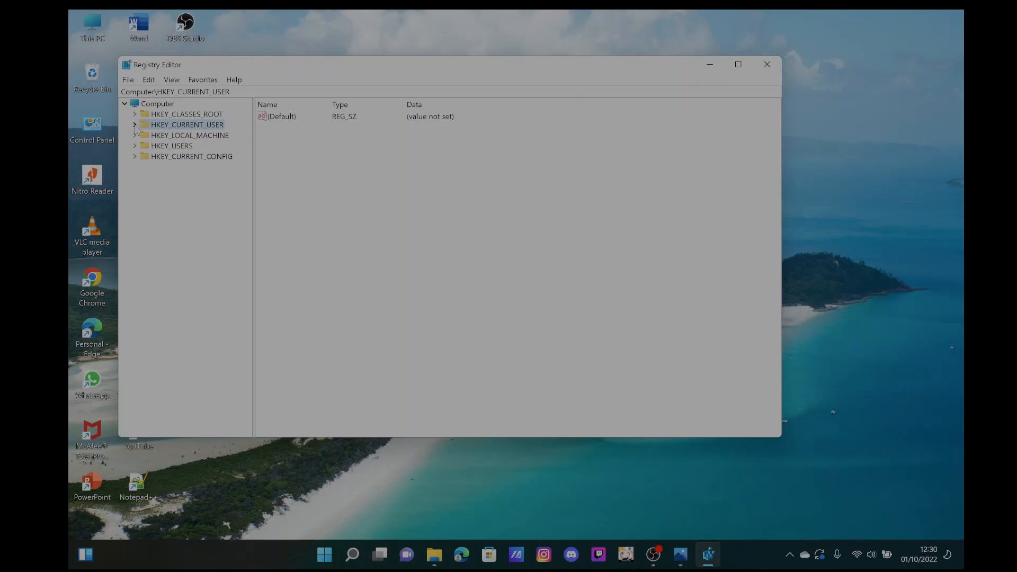
left_click(135, 125)
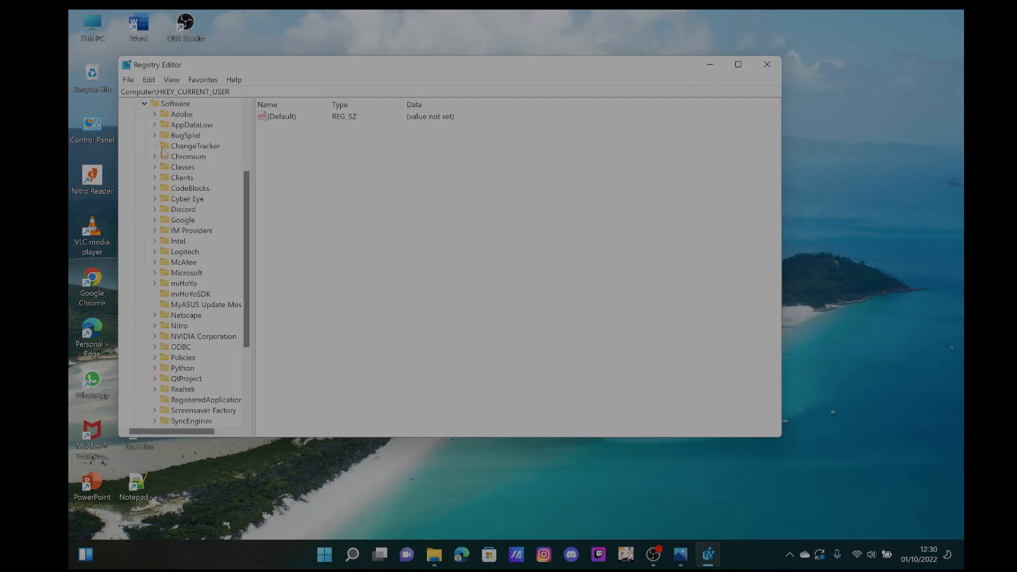
scroll("down", 3)
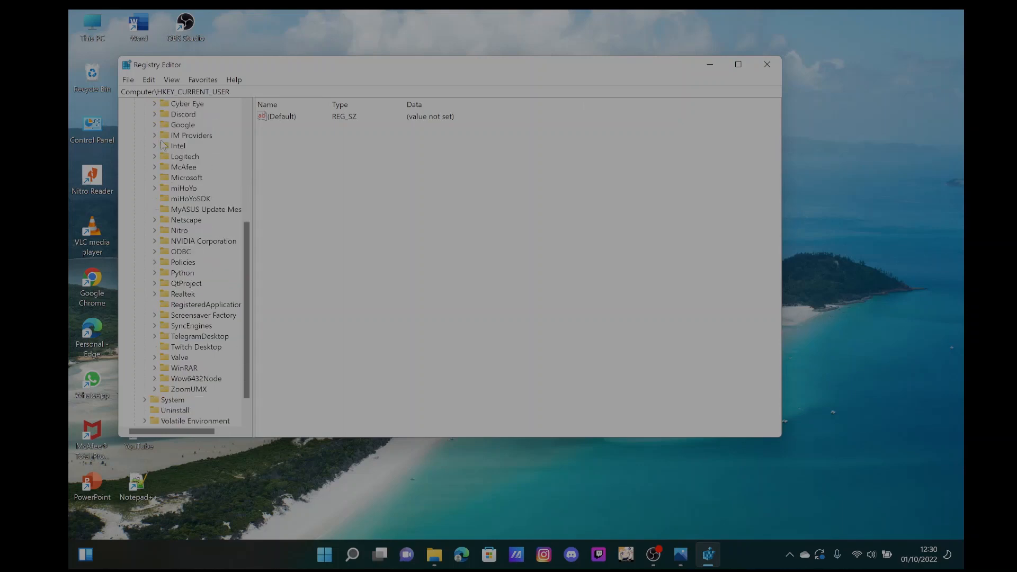
scroll("down", 3)
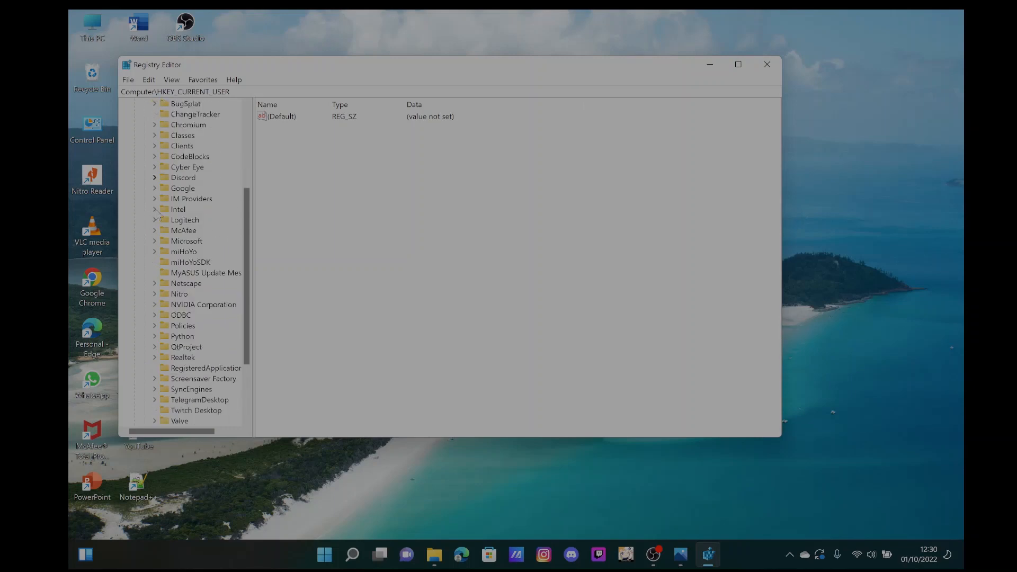
scroll("down", 3)
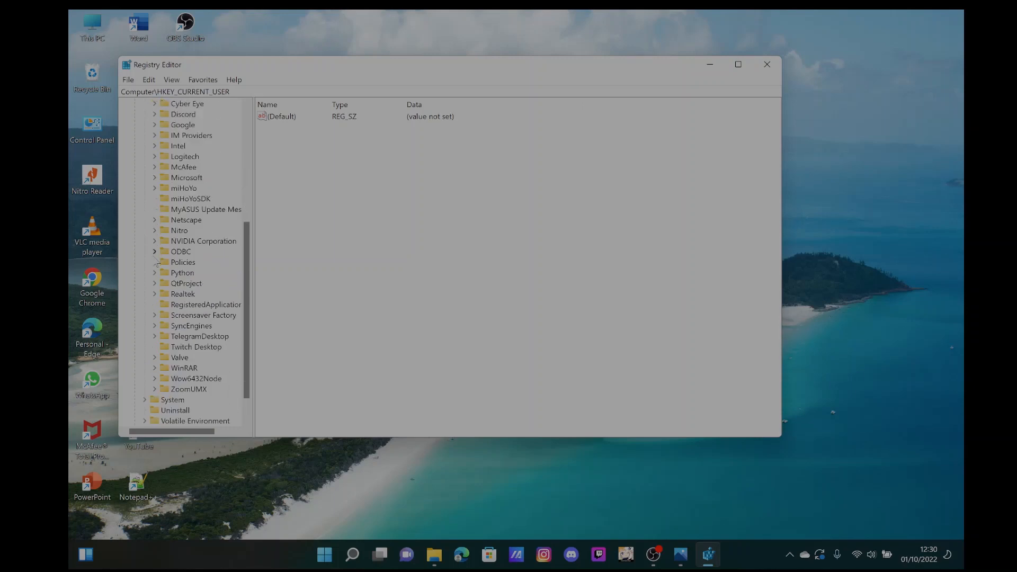
scroll("down", 3)
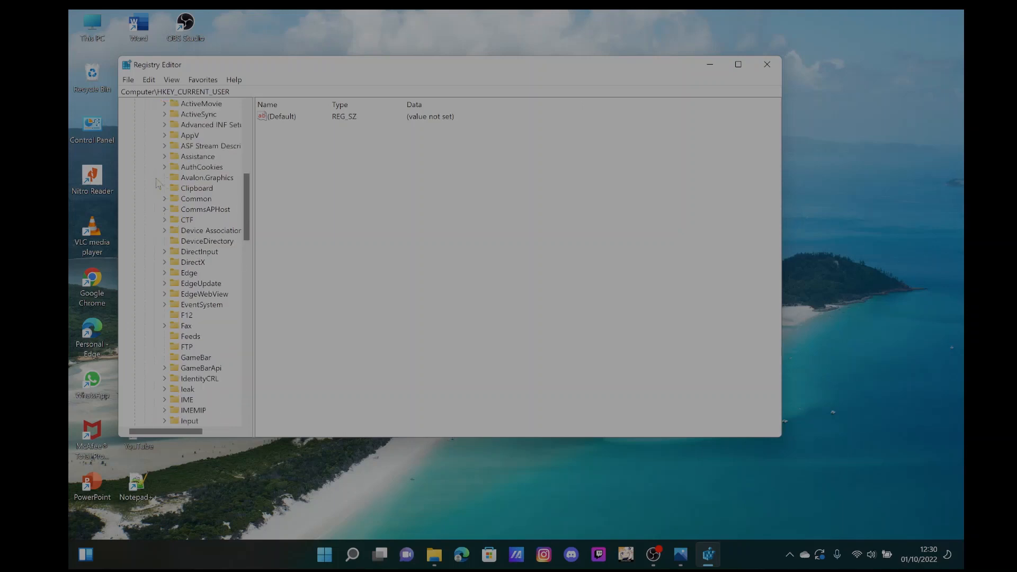
scroll("down", 3)
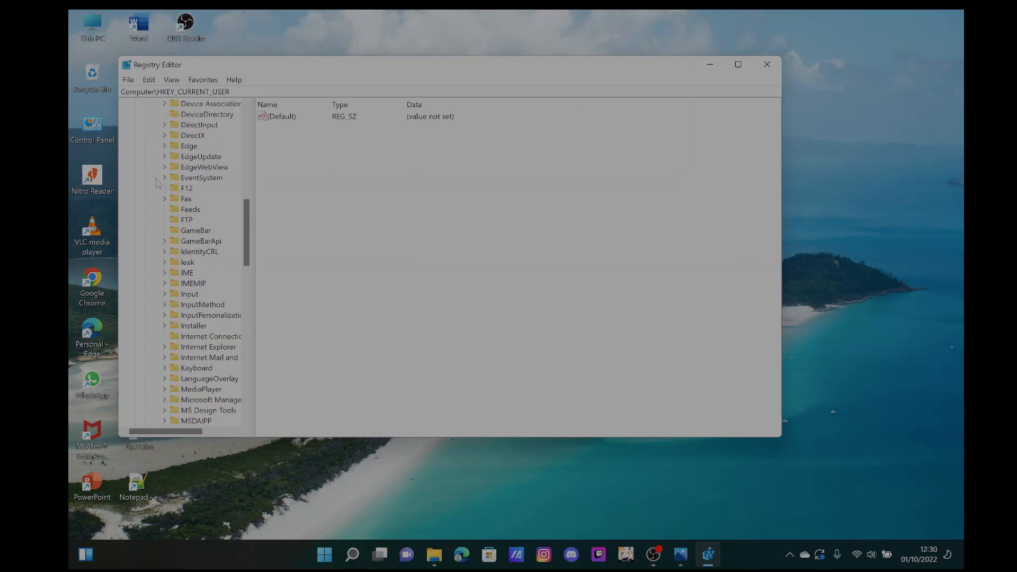
scroll("down", 3)
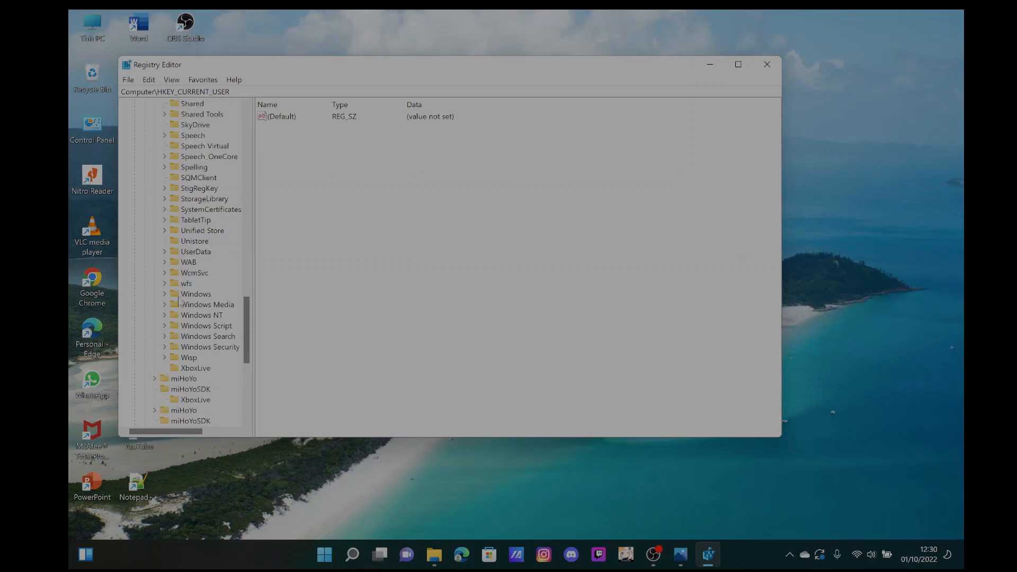
Navigate Windows > CurrentVersion > Explorer and select Advanced to list its values, including HideFileExt
left_click(165, 293)
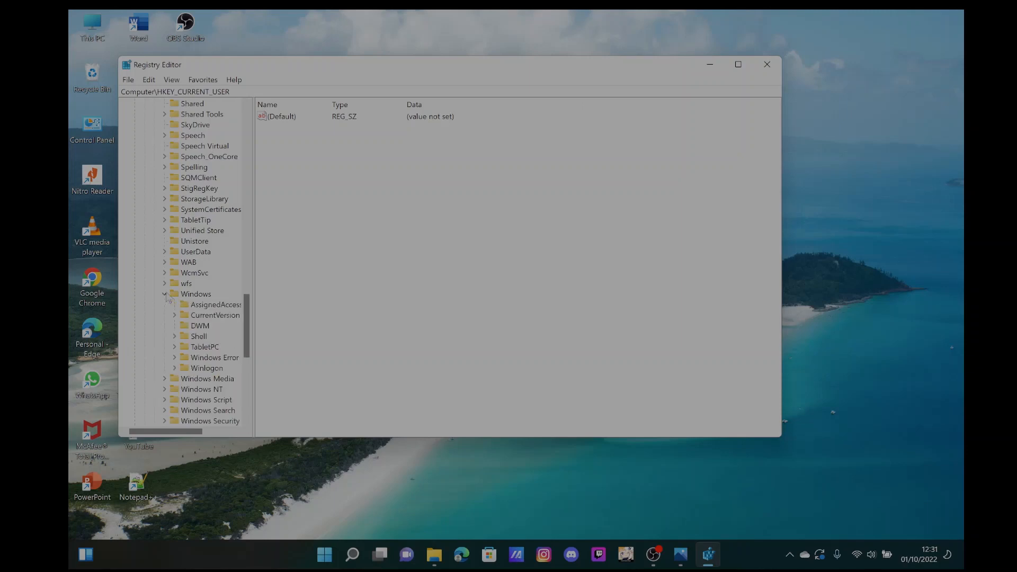
scroll("down", 3)
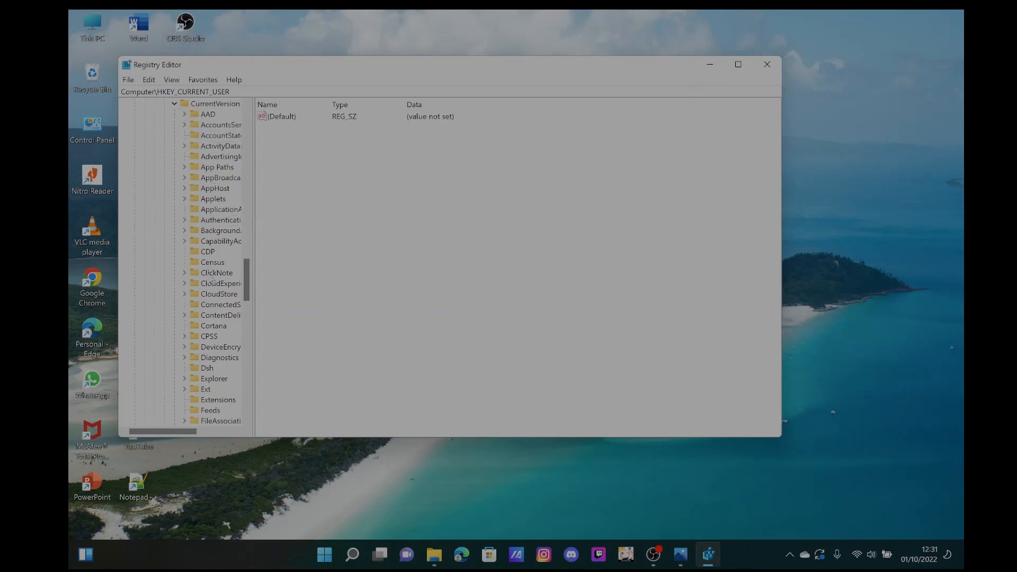
scroll("down", 3)
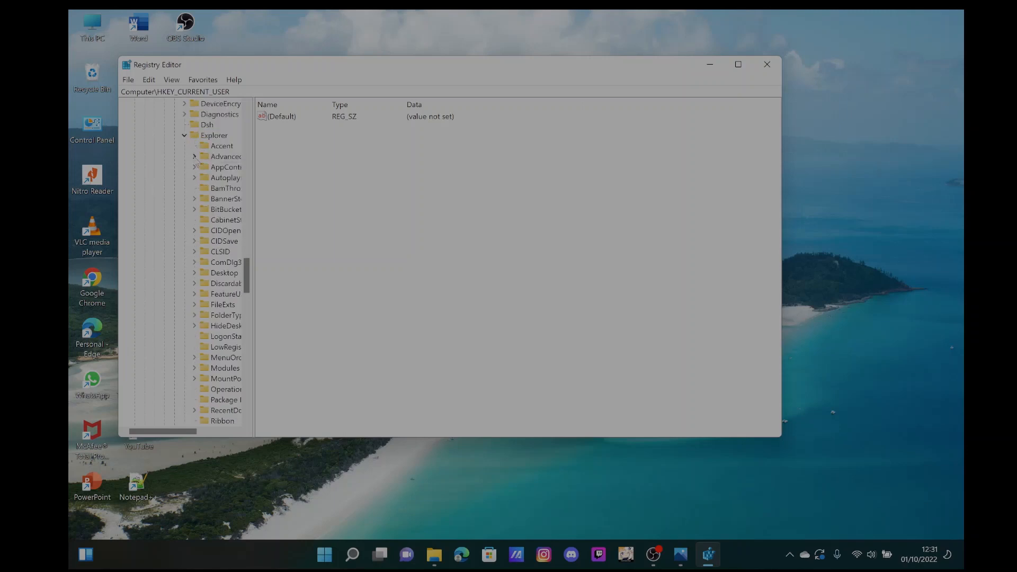
left_click(227, 156)
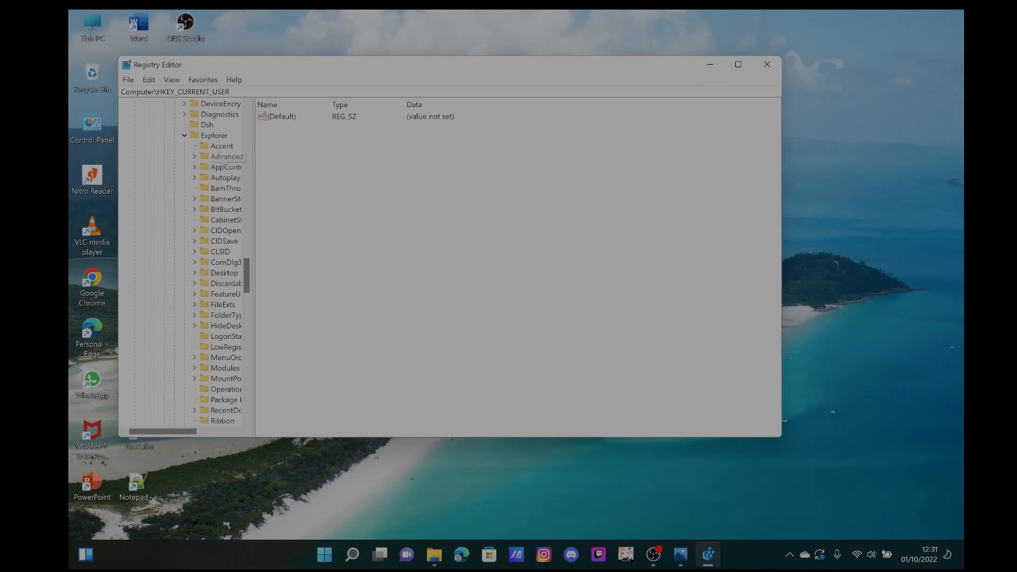
left_click(227, 156)
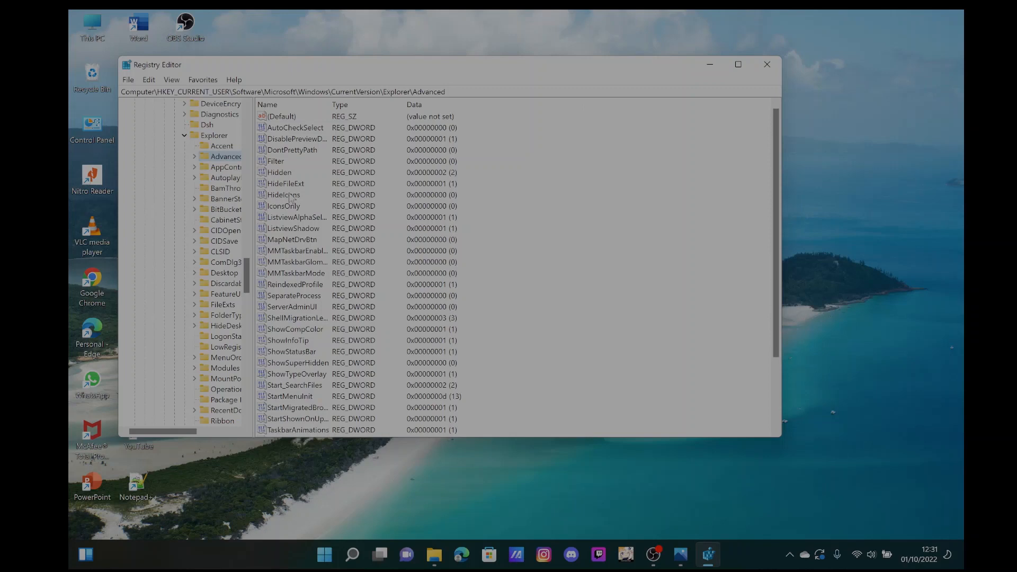
mouse_move(287, 198)
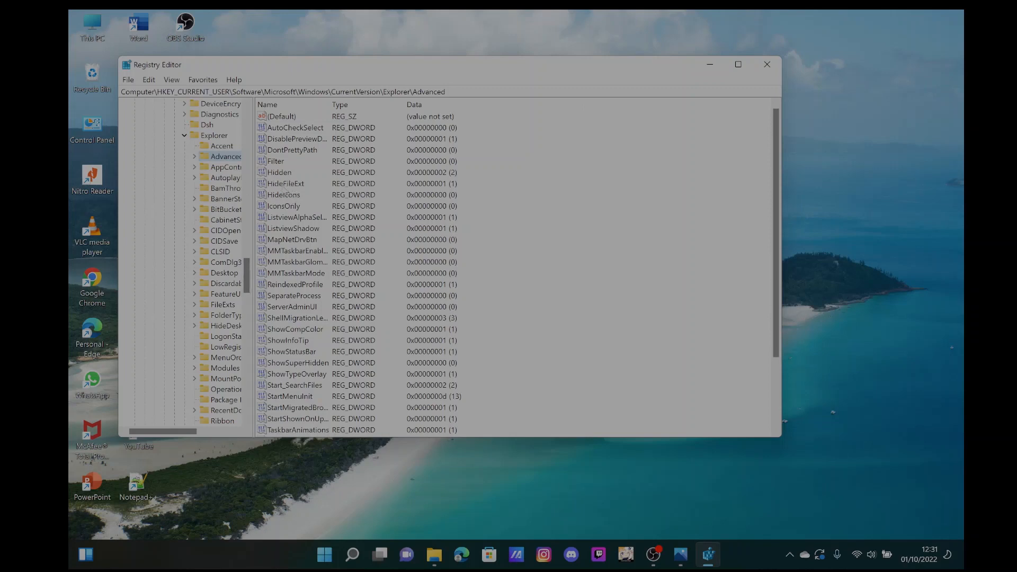
Modify HideFileExt and set its value data to 0
right_click(284, 183)
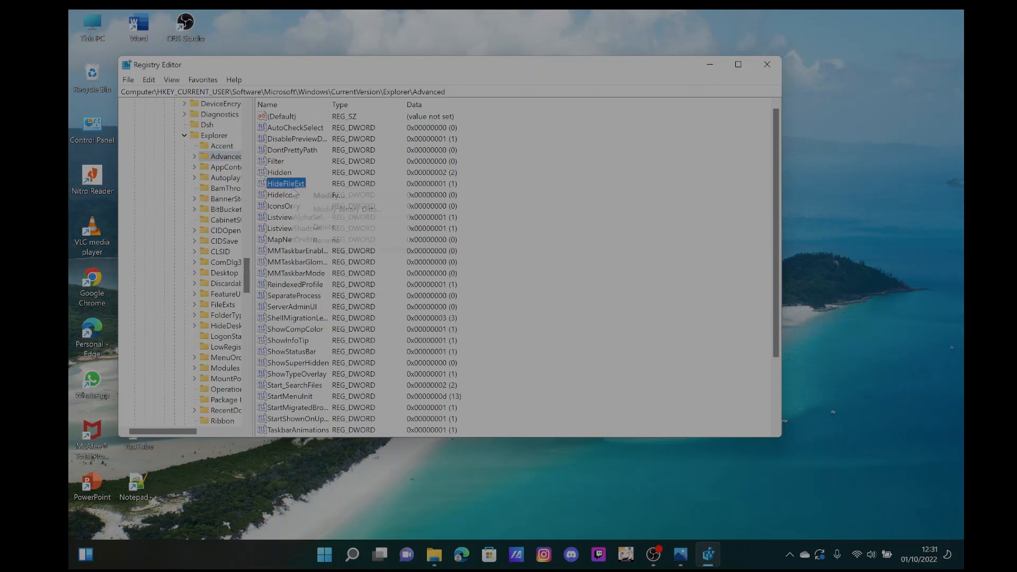
double_click(285, 183)
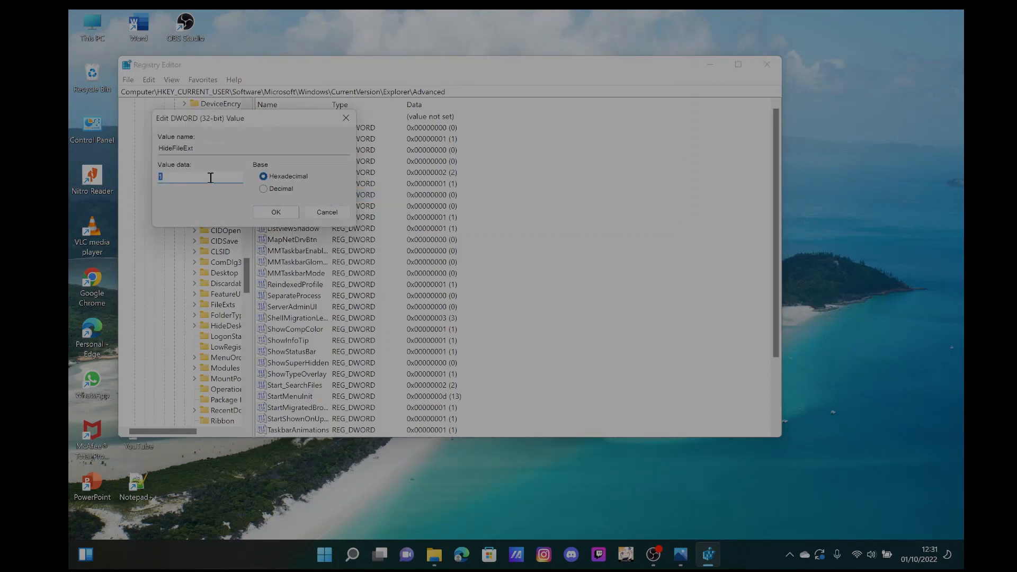
type("0")
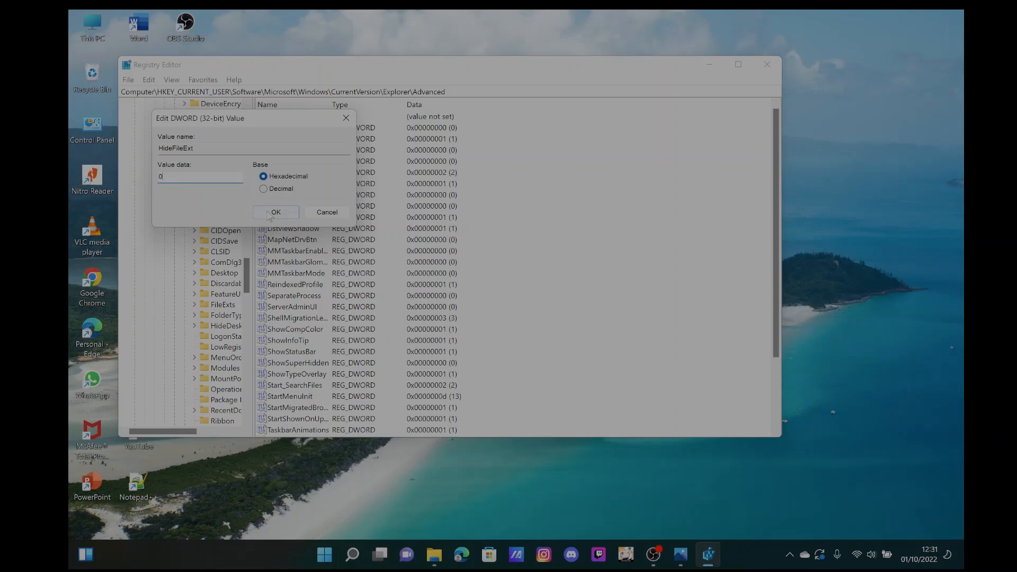
left_click(275, 212)
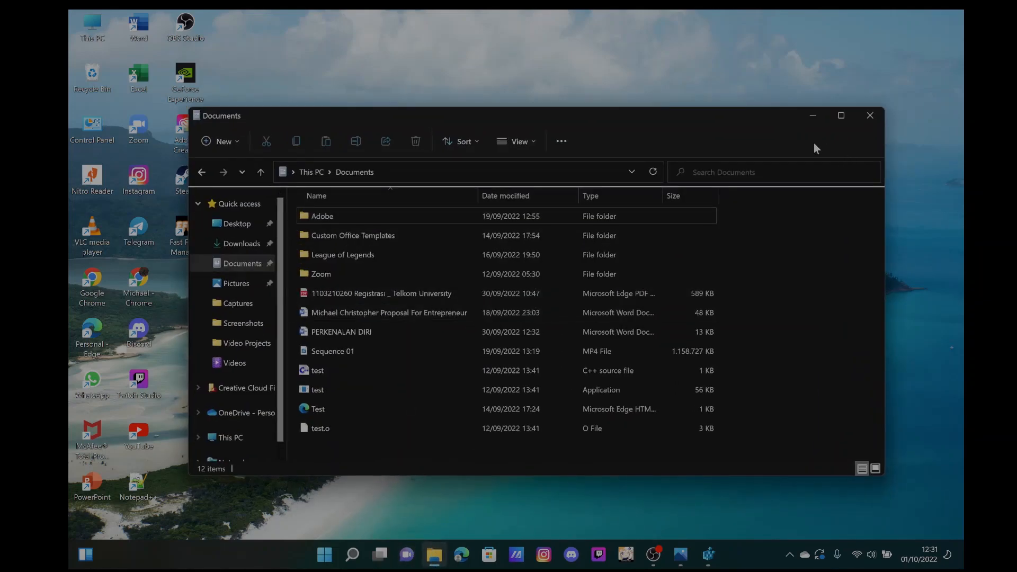
Close Documents, then relaunch File Explorer via search to check recent files still lack extensions
left_click(352, 554)
type("f")
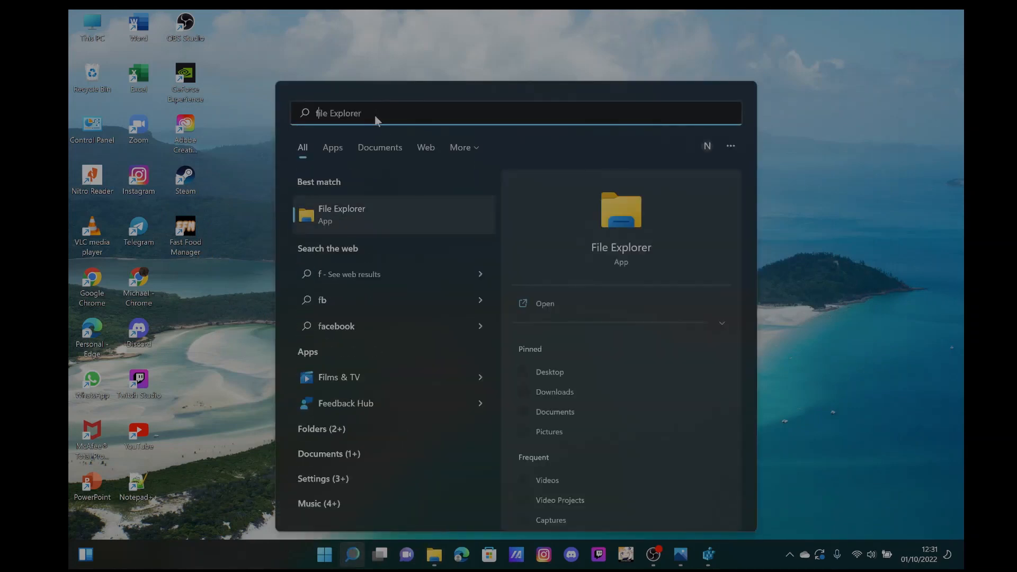
type("ile explorer")
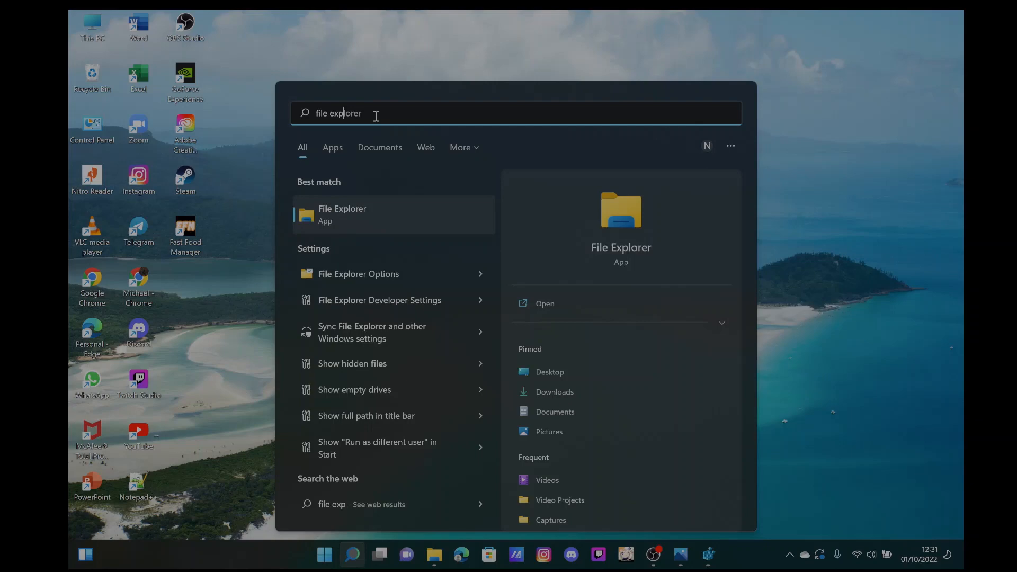
left_click(342, 215)
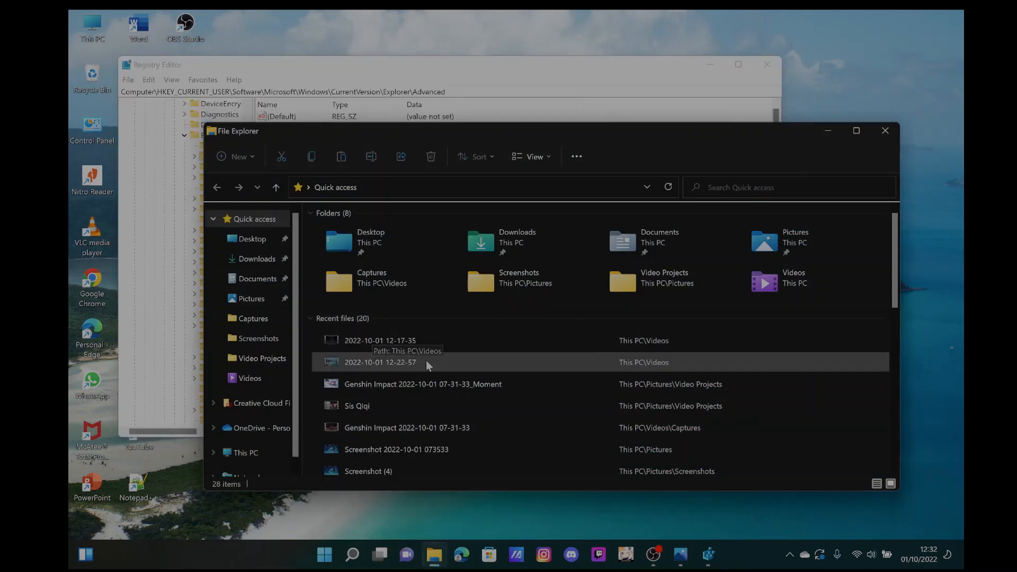
mouse_move(424, 362)
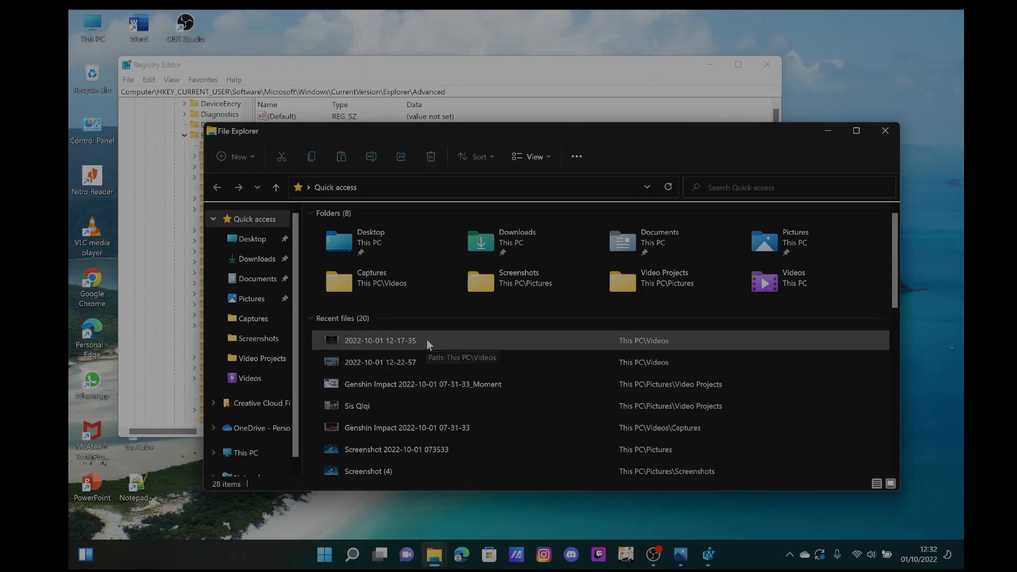
mouse_move(411, 362)
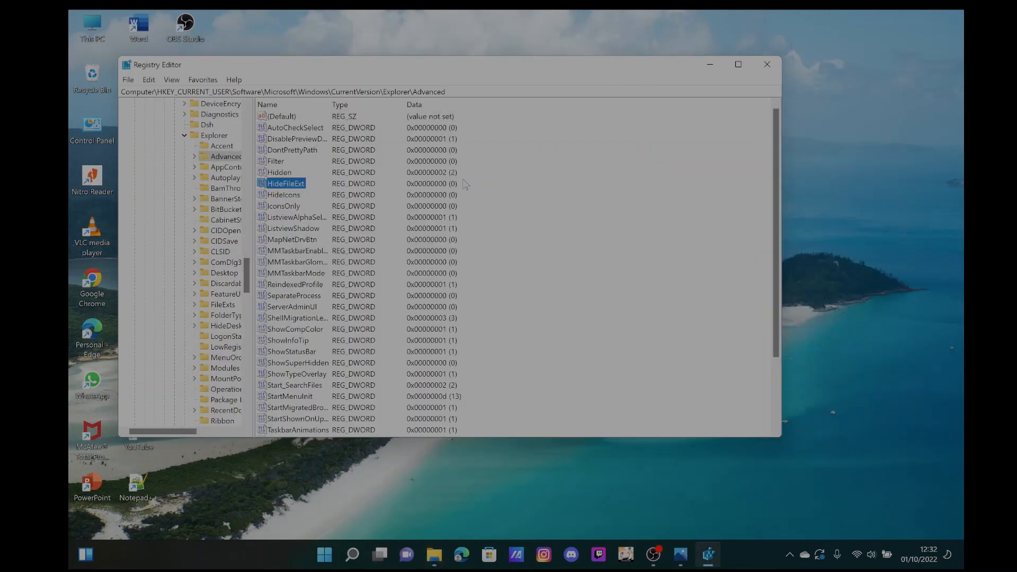
mouse_move(732, 68)
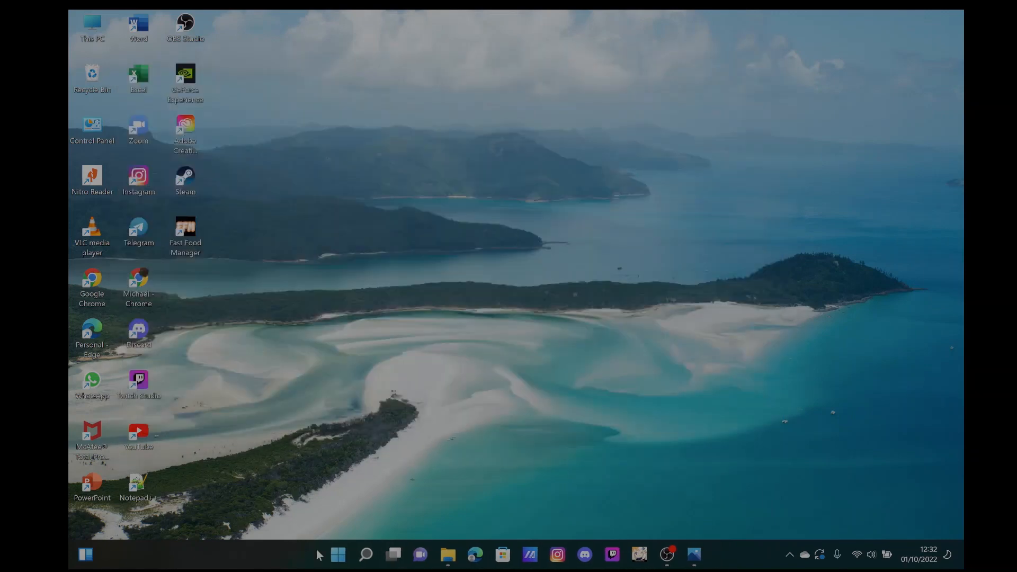
Restart the computer from the Start menu's power options
left_click(337, 554)
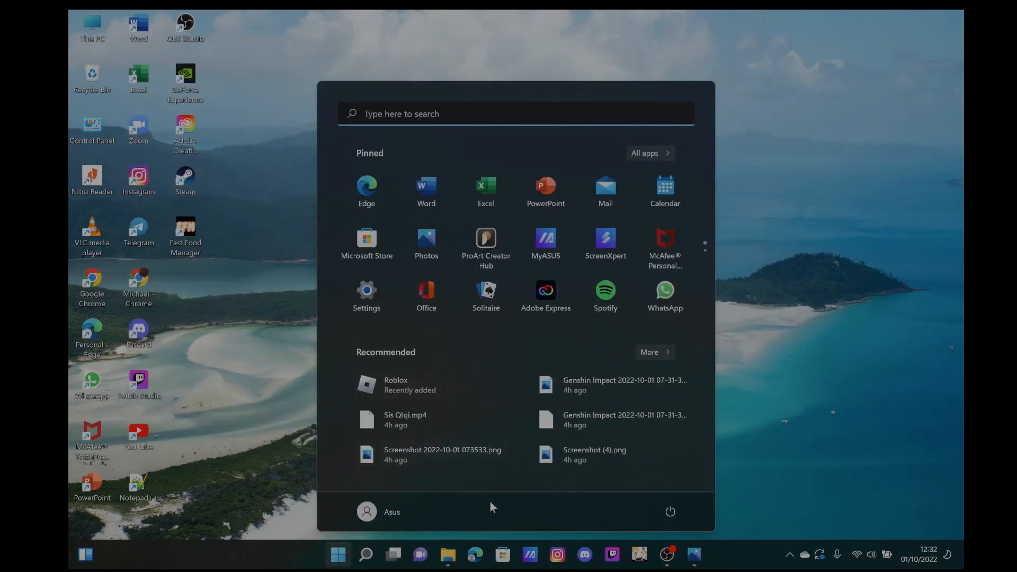
mouse_move(669, 512)
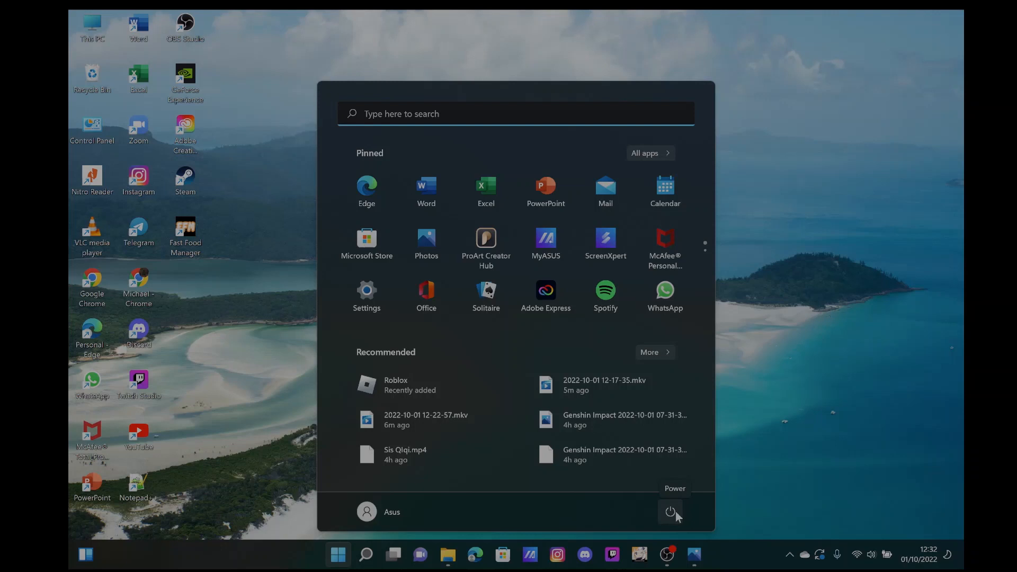
left_click(670, 511)
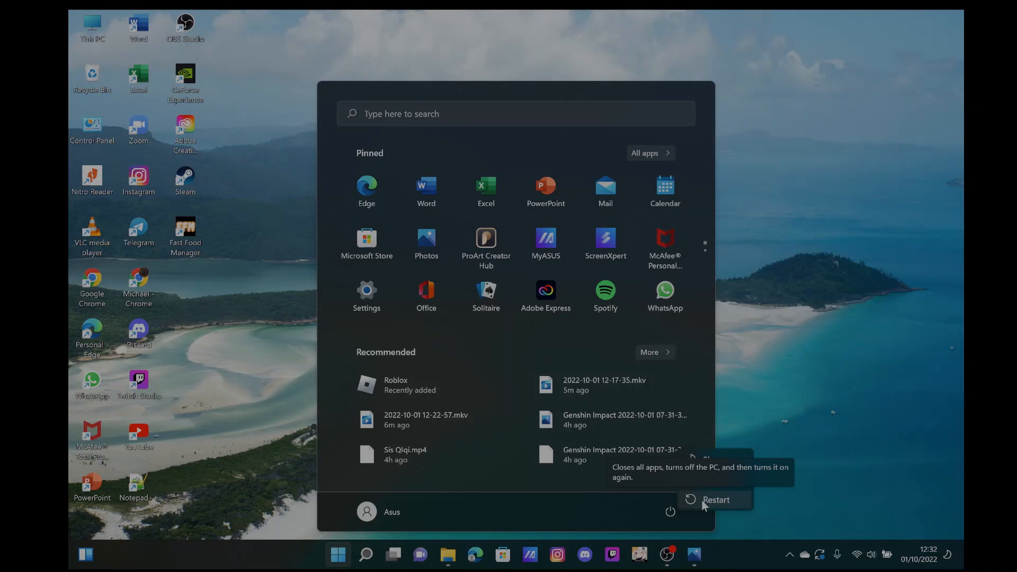
left_click(671, 511)
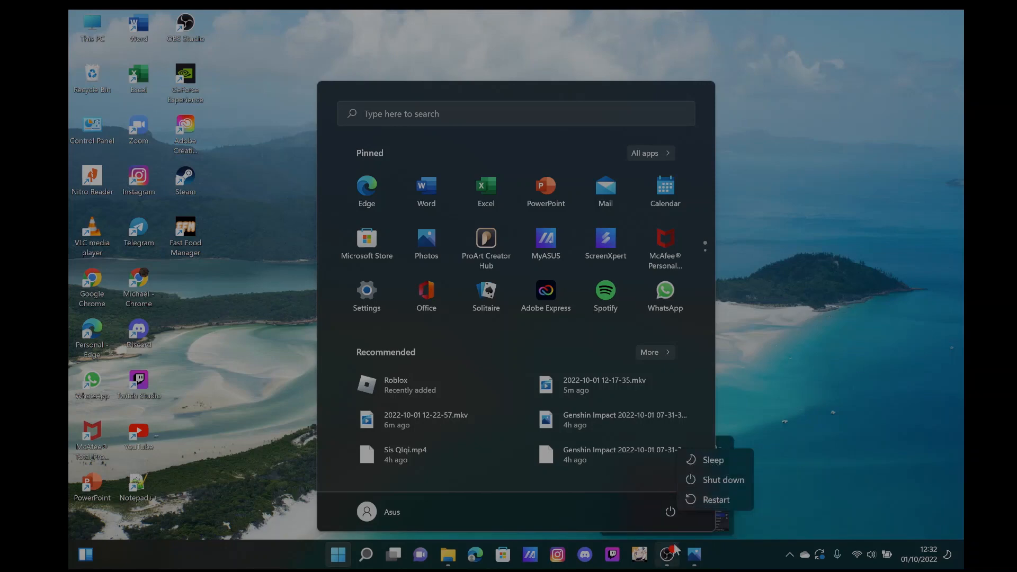
left_click(666, 559)
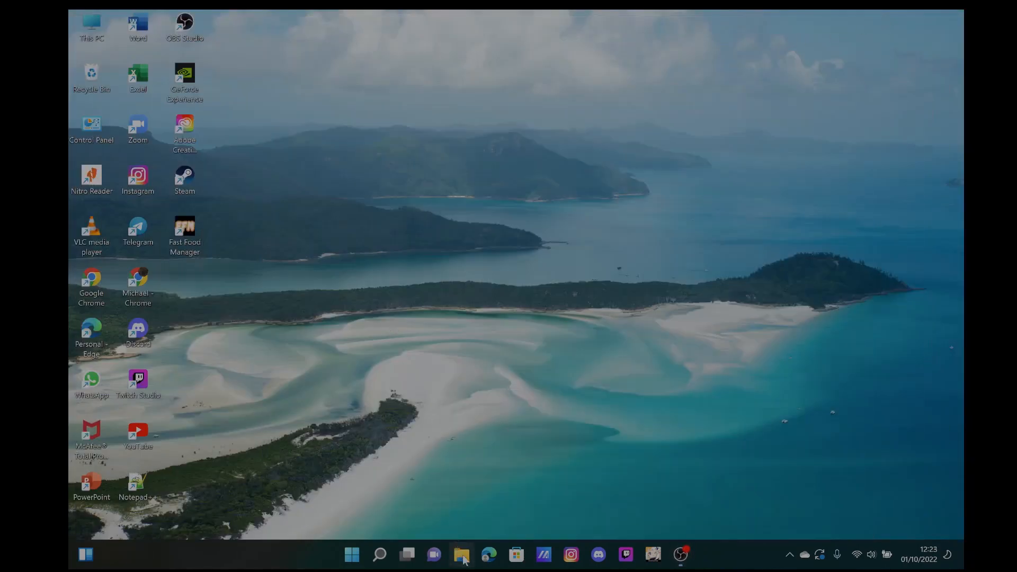
Reopen File Explorer's Documents folder, where names now show .pdf, .docx, .mp4 and .exe extensions
left_click(461, 554)
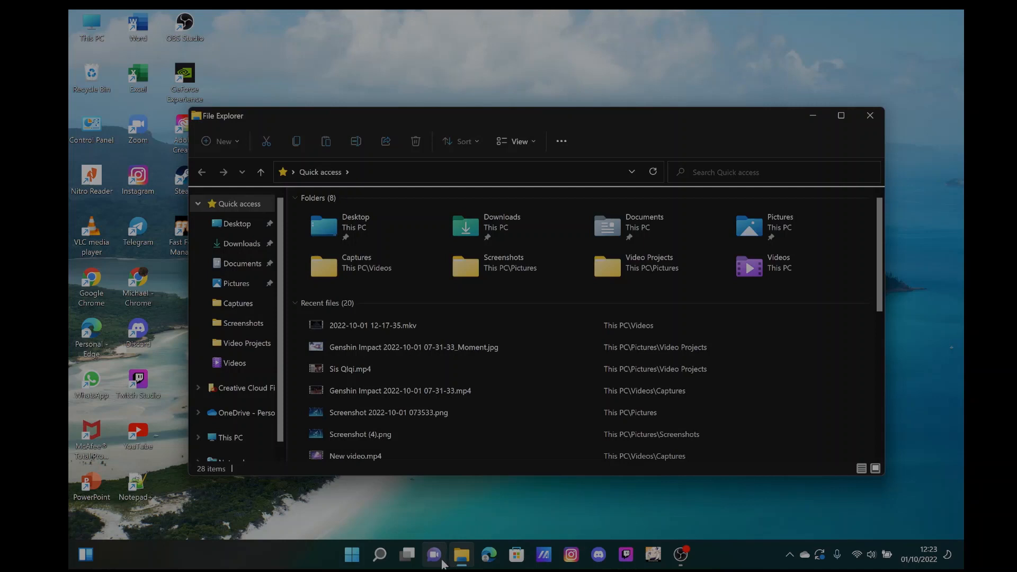
mouse_move(262, 402)
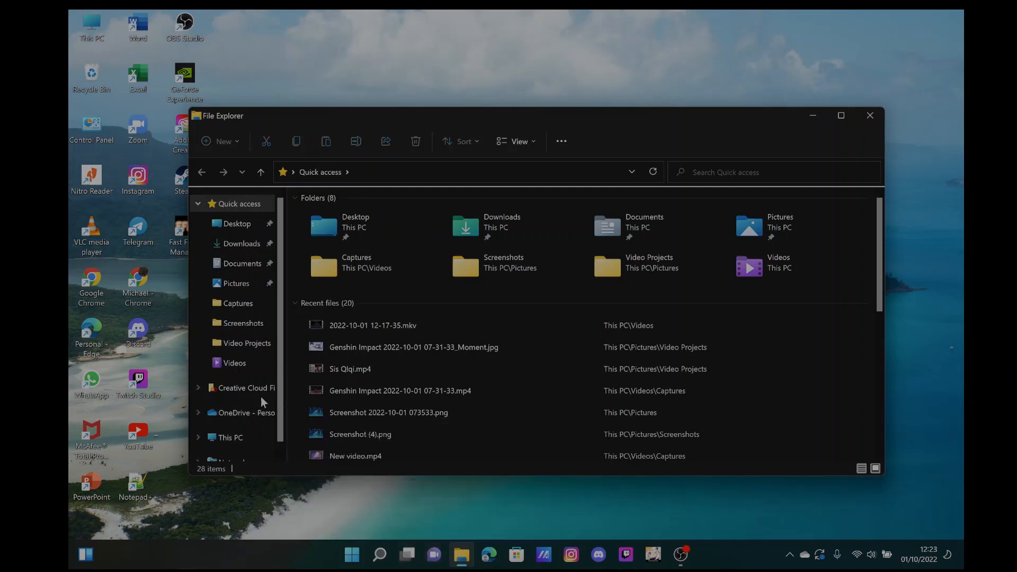
left_click(379, 554)
type("file")
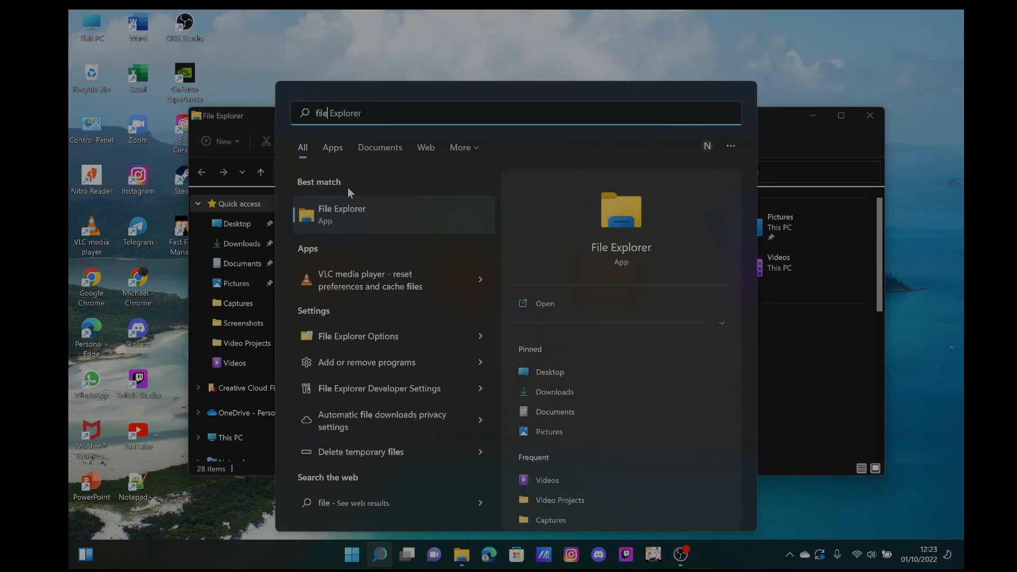
left_click(342, 214)
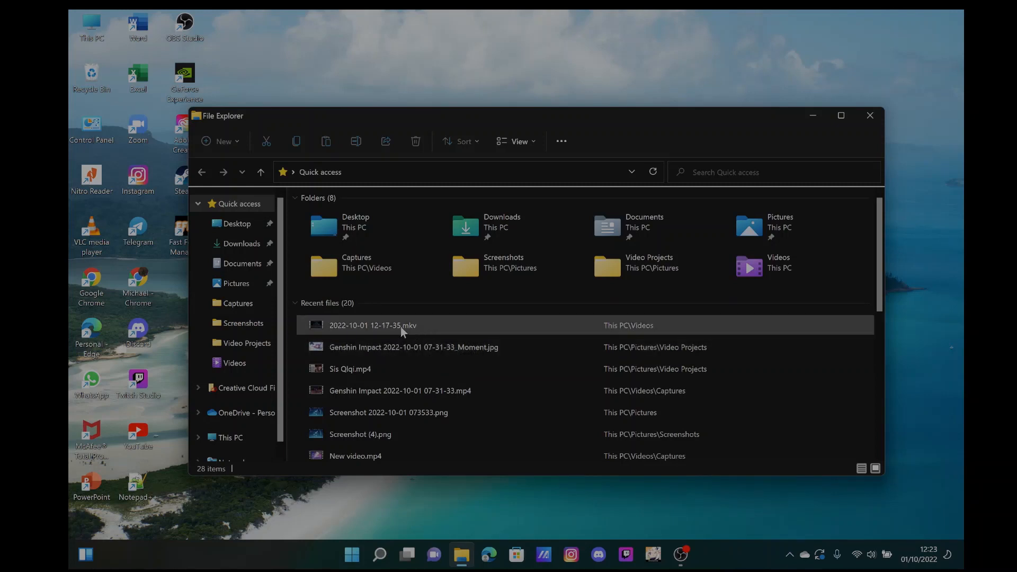
scroll("down", 3)
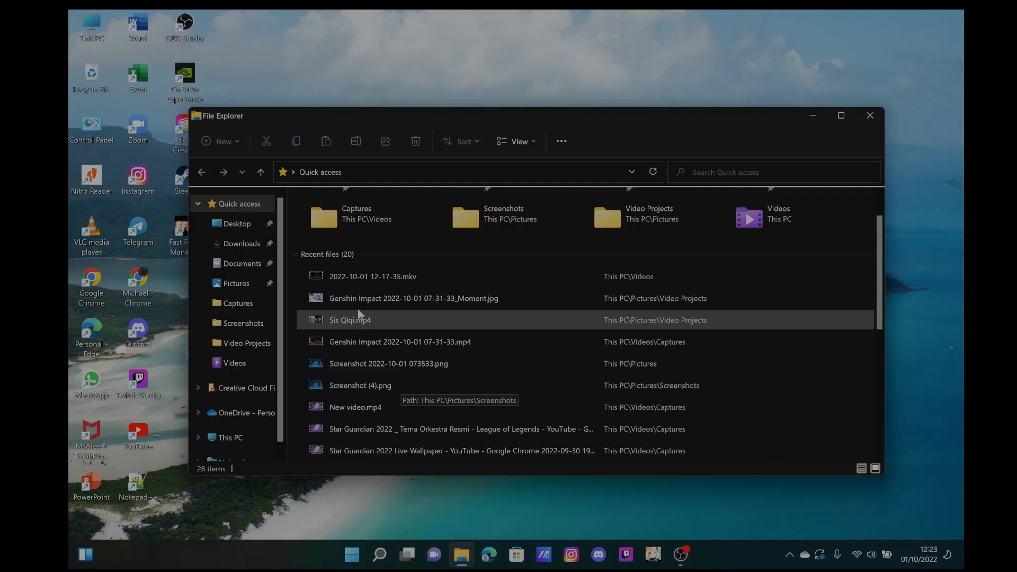
mouse_move(440, 364)
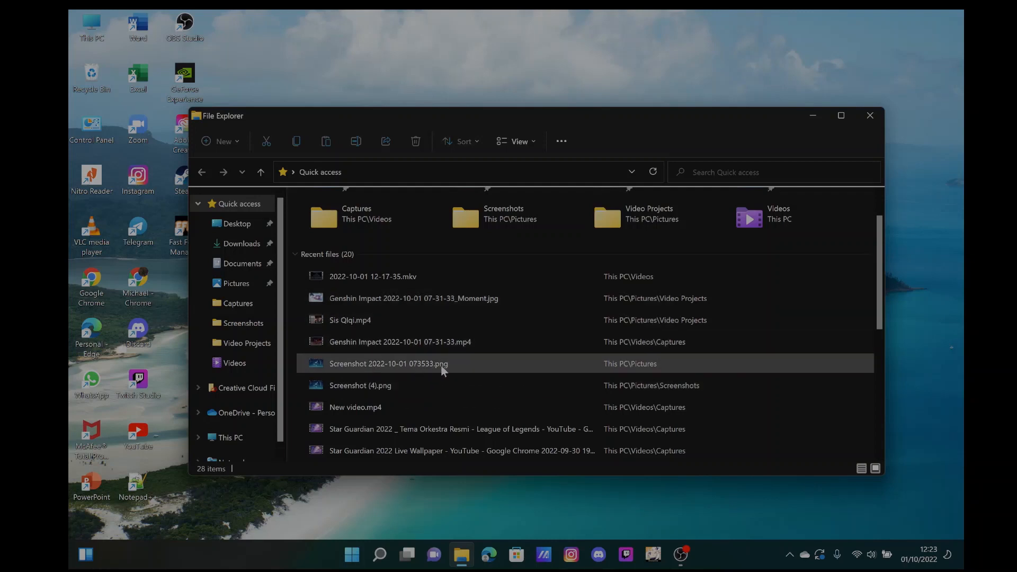
left_click(242, 263)
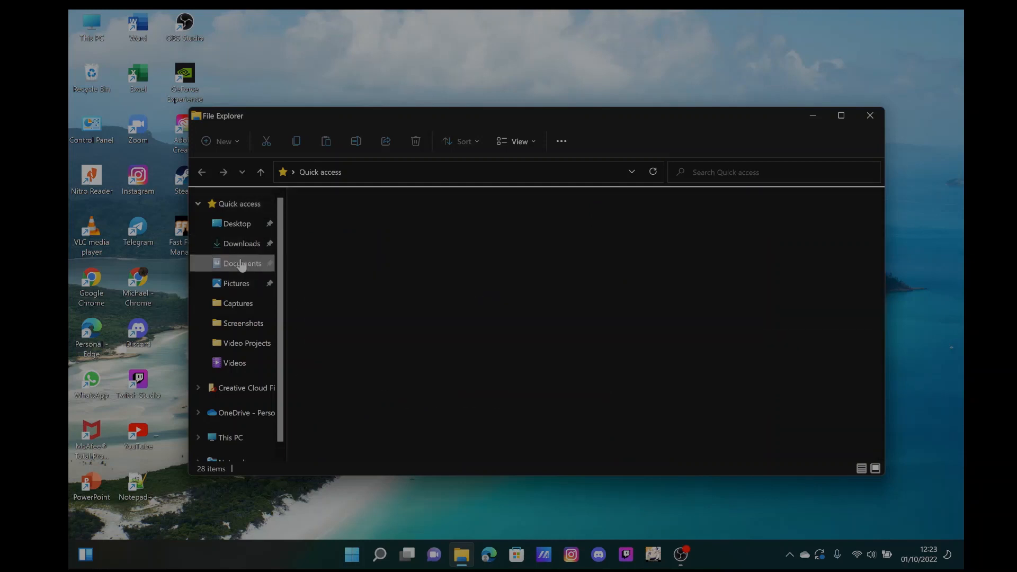
left_click(241, 264)
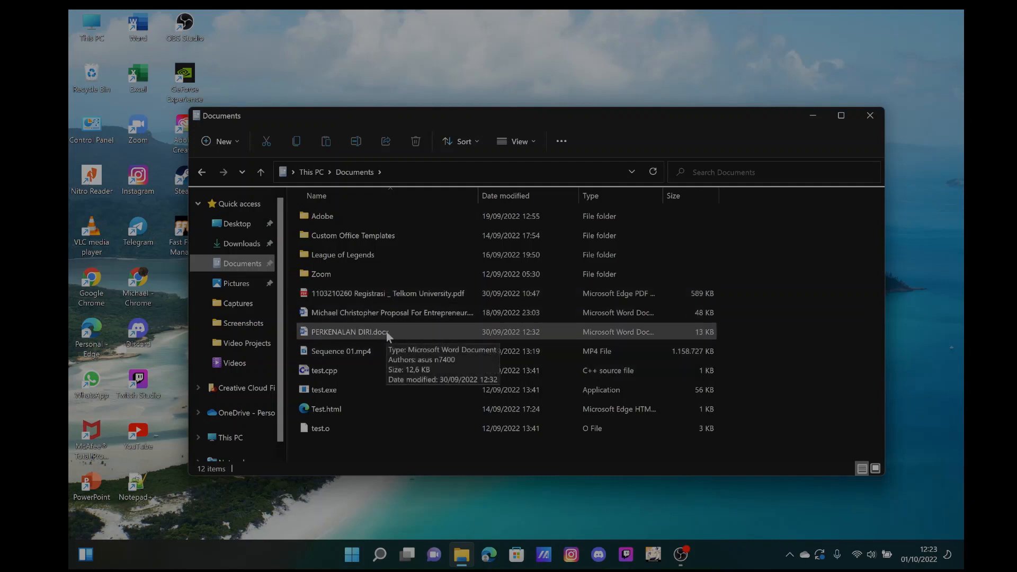
mouse_move(772, 146)
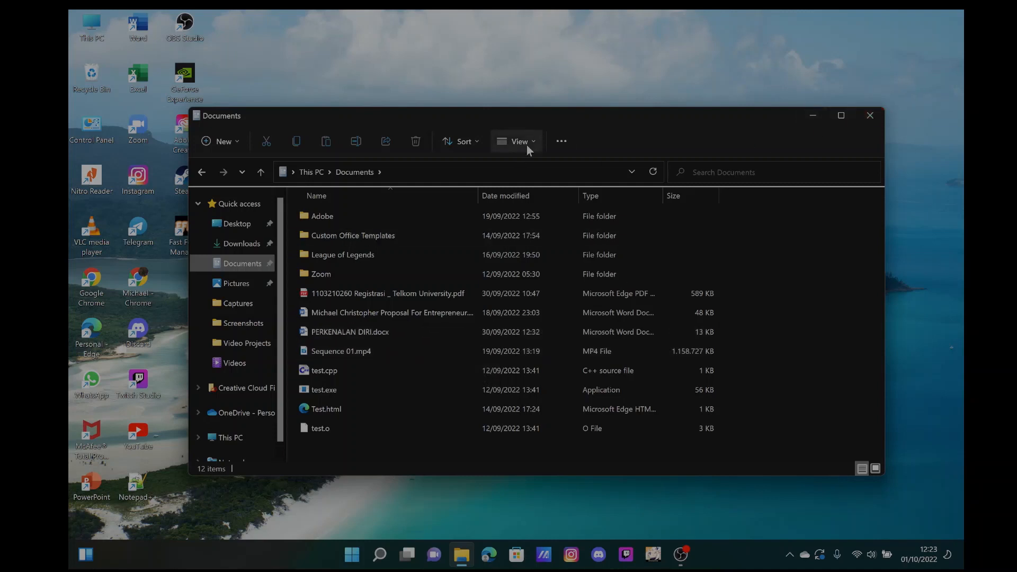
Uncheck File name extensions under View > Show so files appear as plain names
left_click(518, 141)
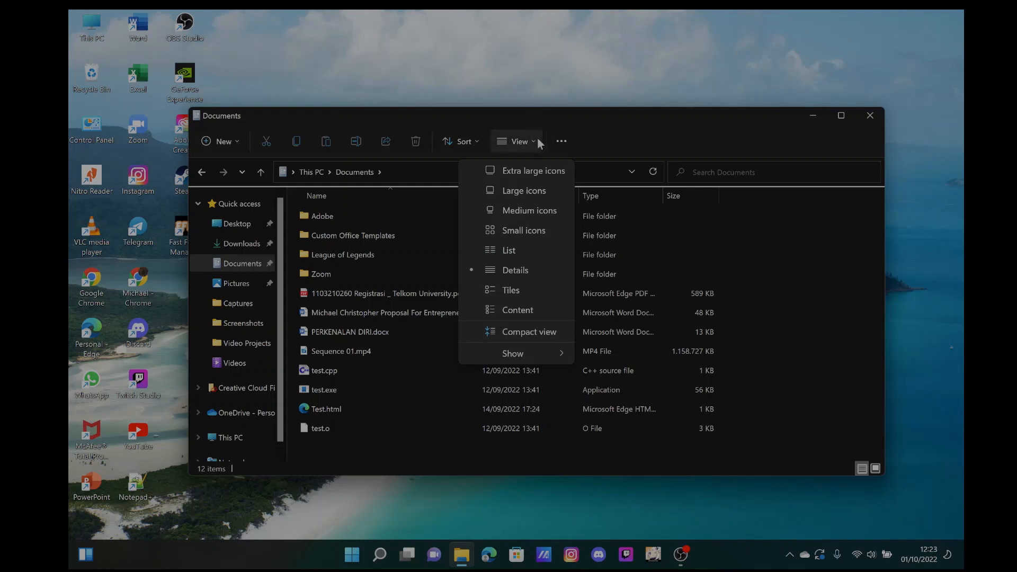
mouse_move(536, 215)
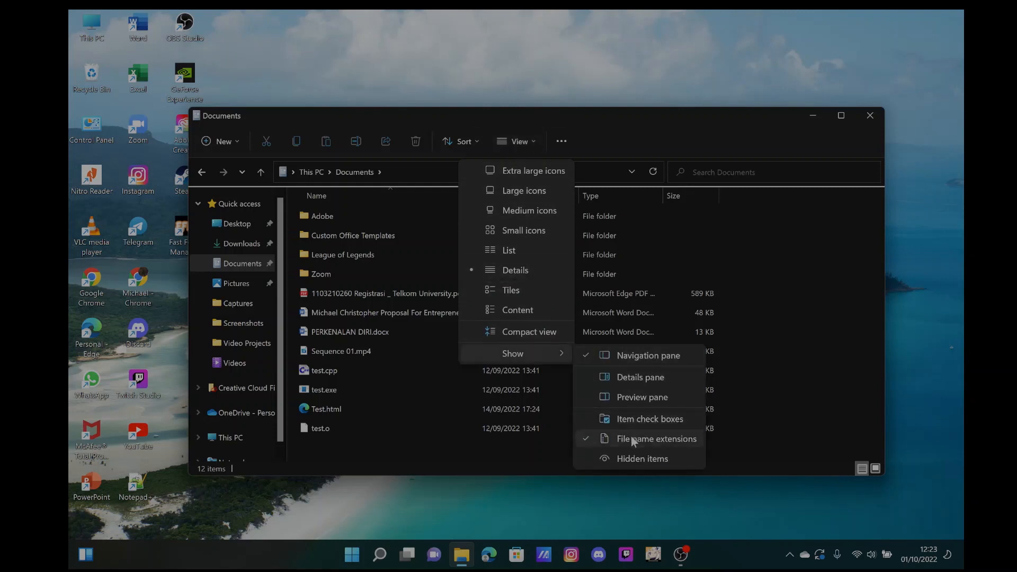
mouse_move(656, 438)
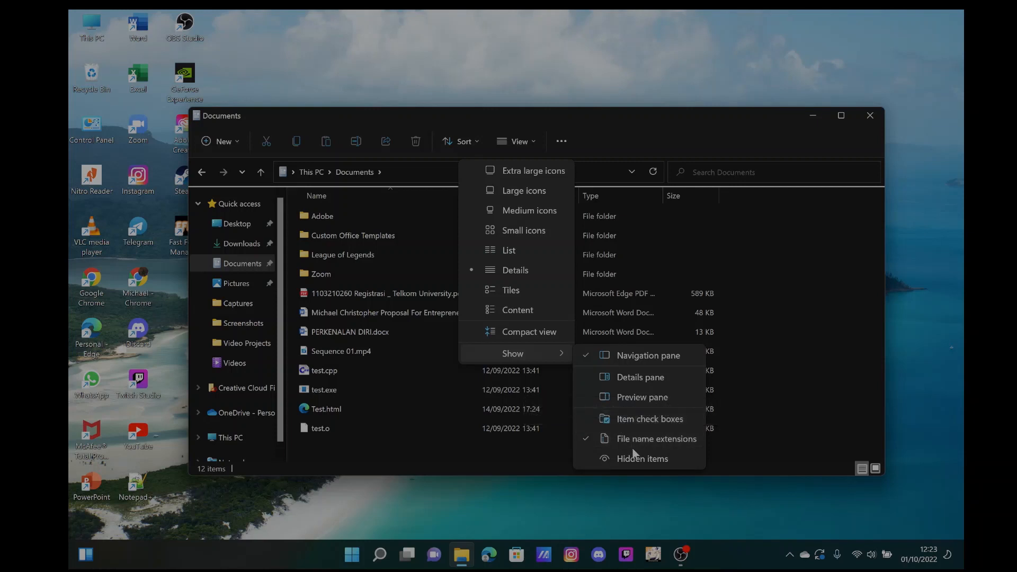
mouse_move(656, 438)
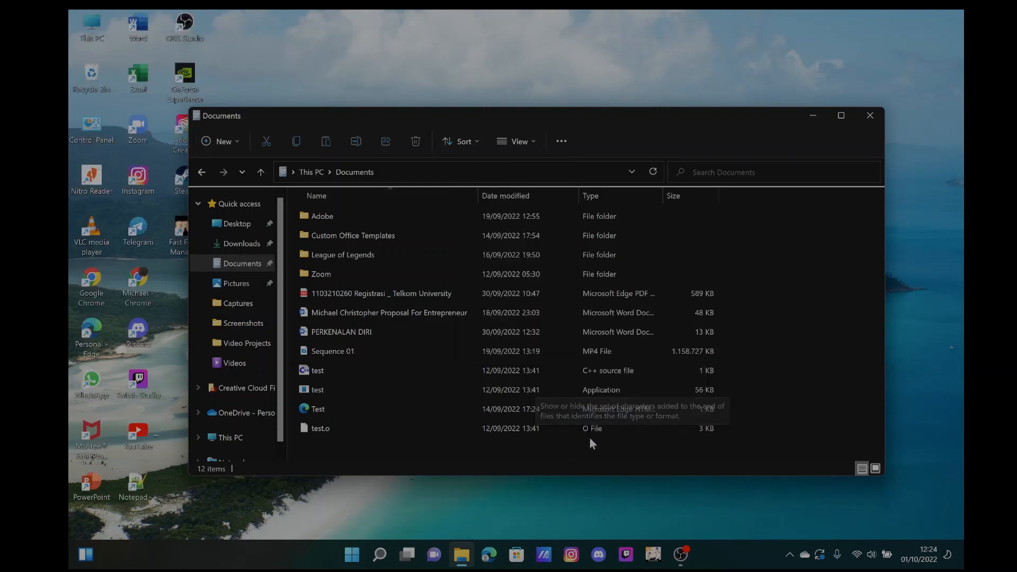
left_click(380, 554)
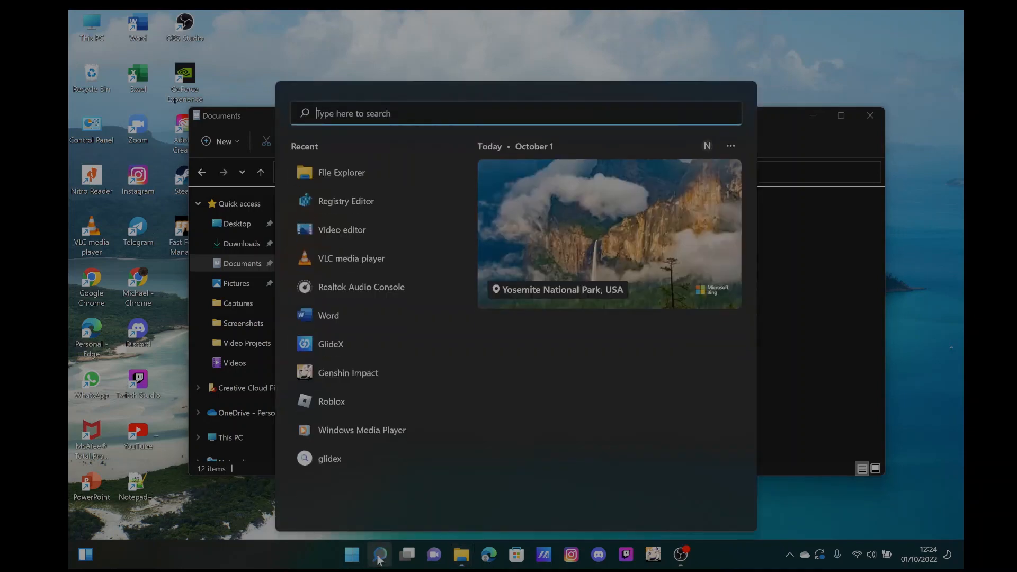
left_click(379, 554)
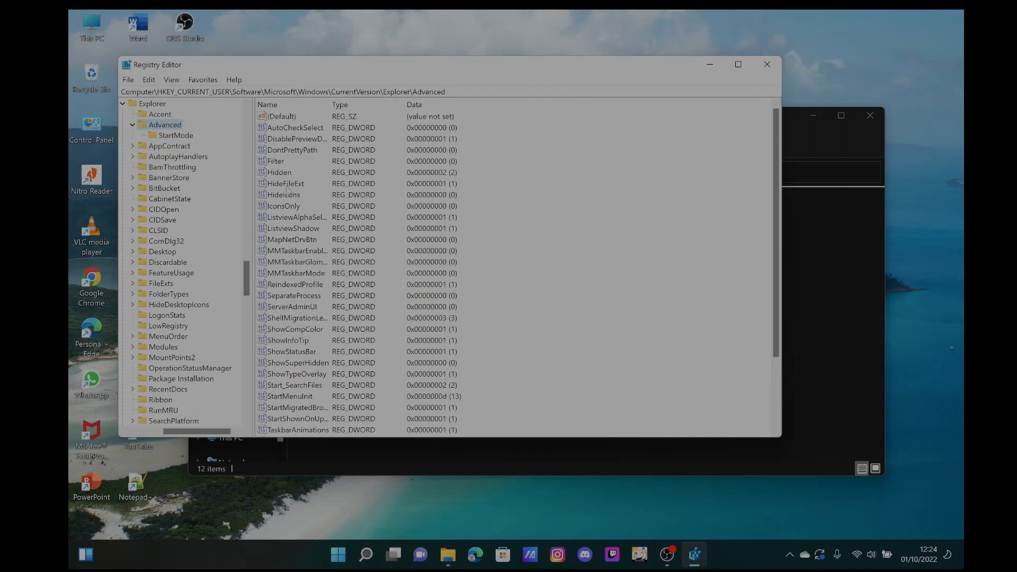
double_click(285, 183)
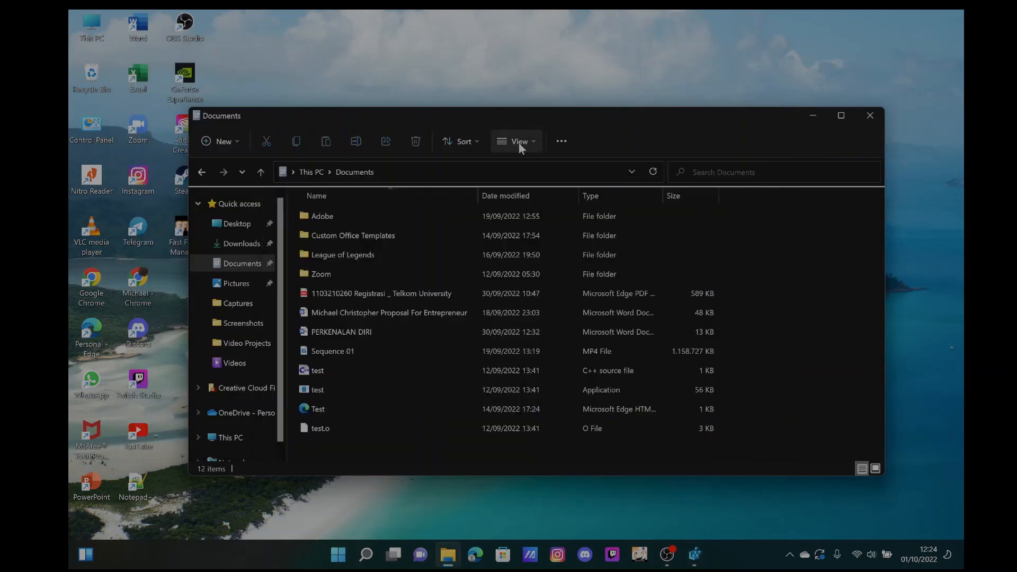
mouse_move(516, 156)
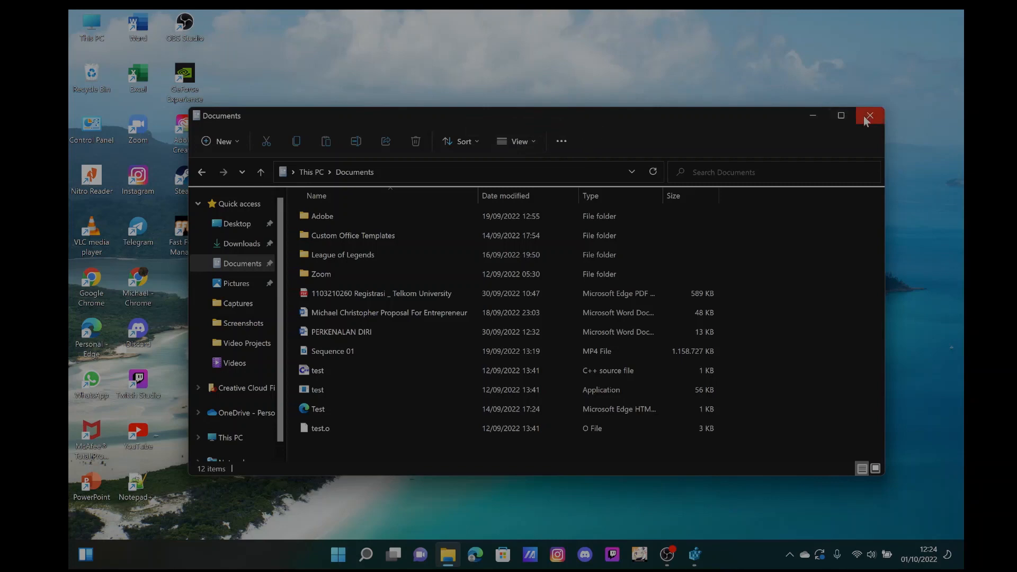
Reopen File Explorer from search and enable View > Show > File name extensions
left_click(366, 554)
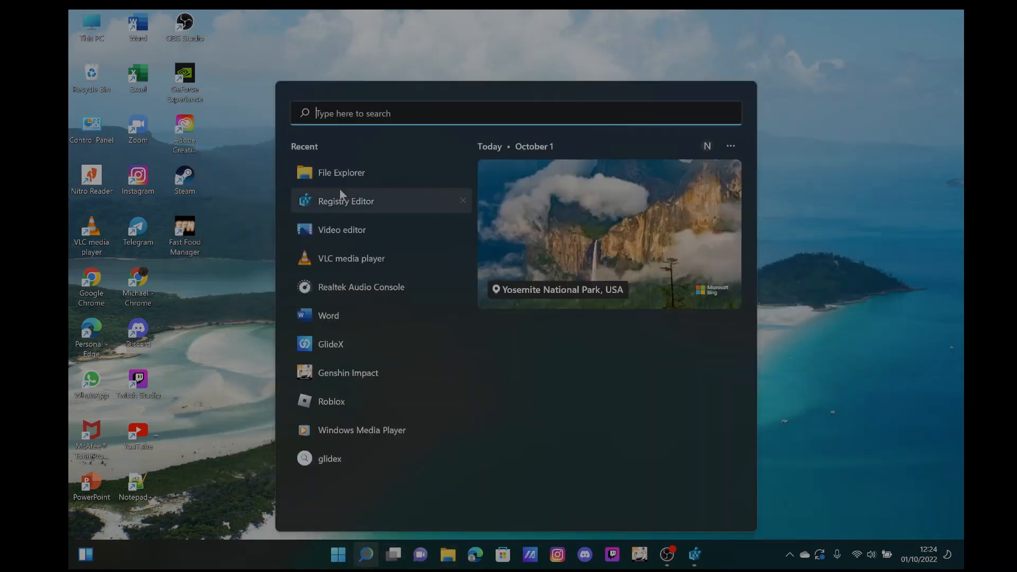
type("fil")
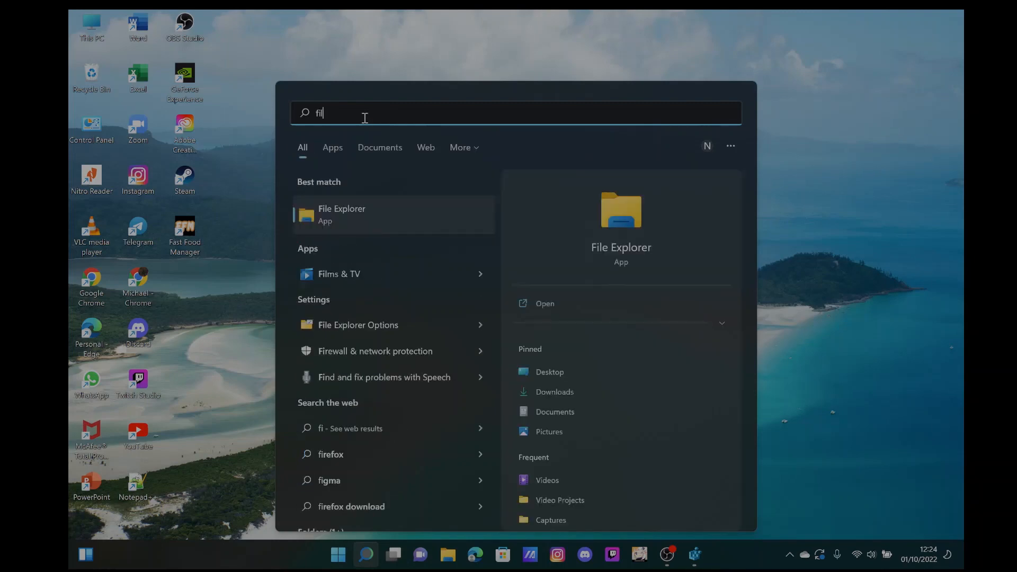
left_click(342, 215)
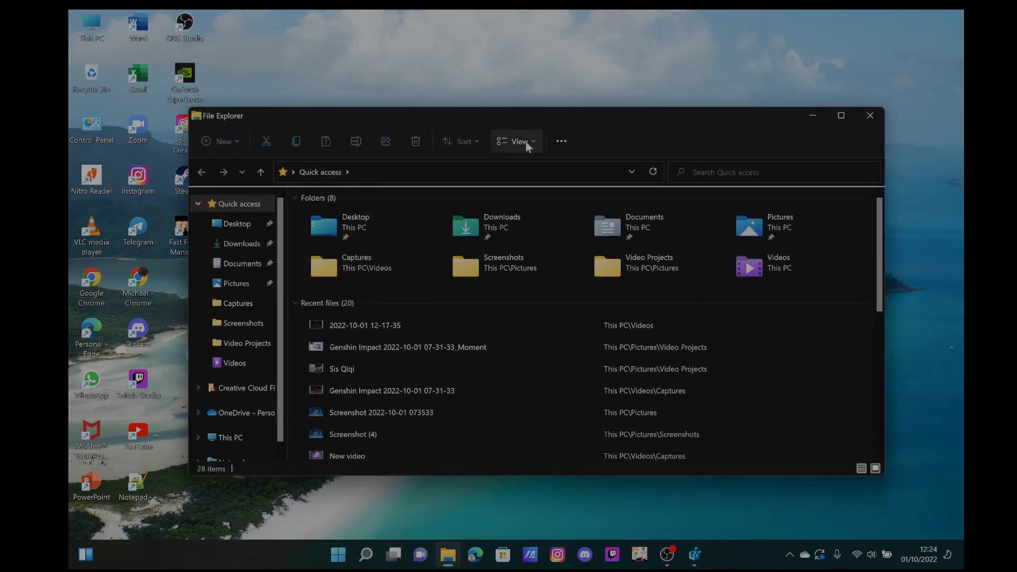
left_click(518, 141)
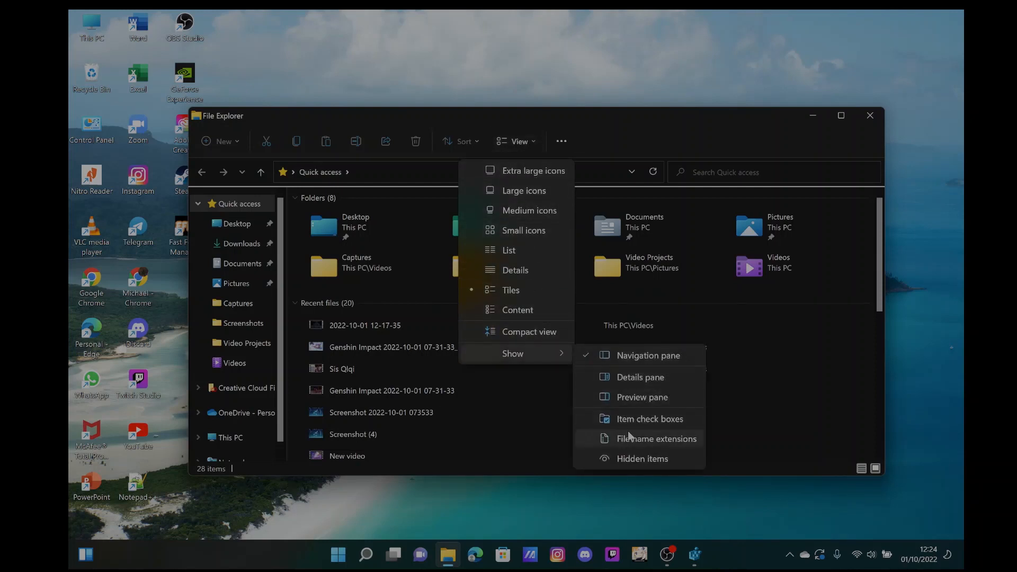
mouse_move(655, 438)
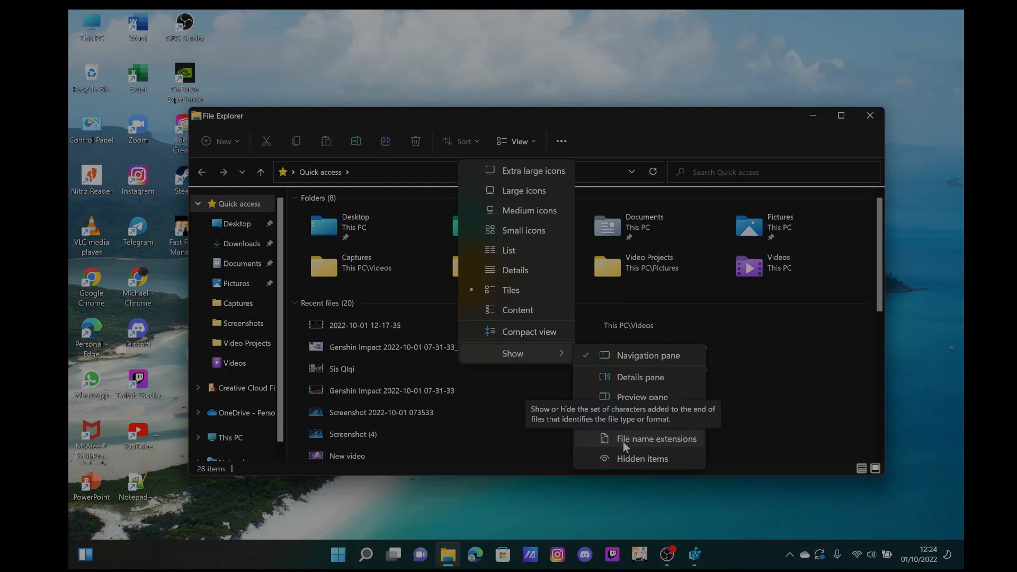
left_click(655, 439)
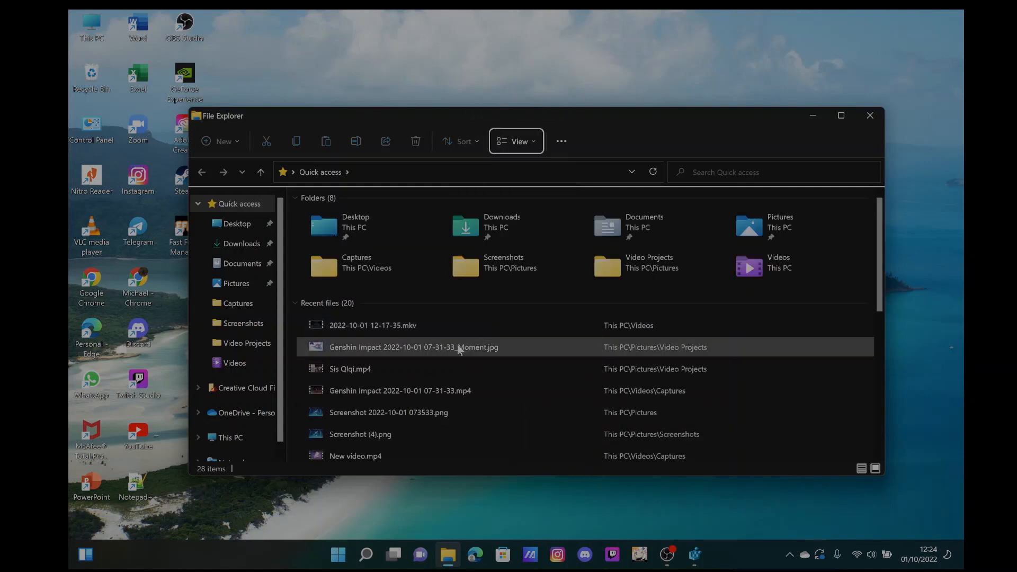
mouse_move(483, 369)
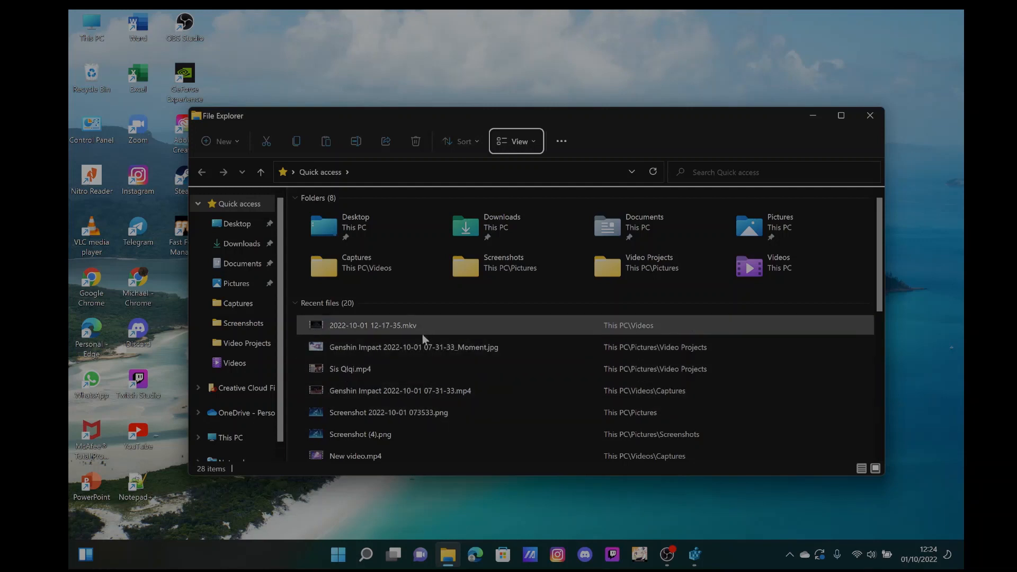
mouse_move(381, 337)
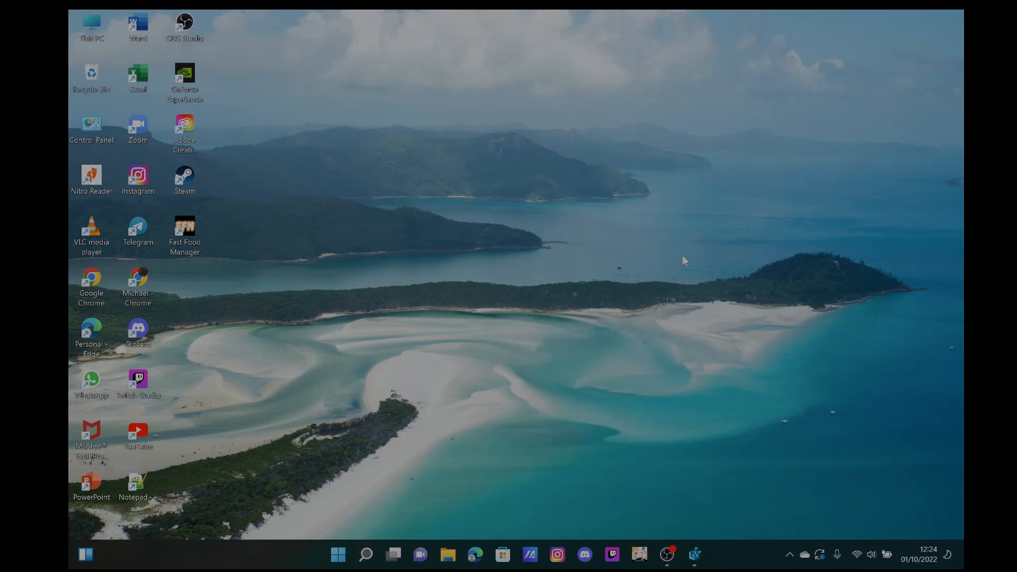
key("Win+r")
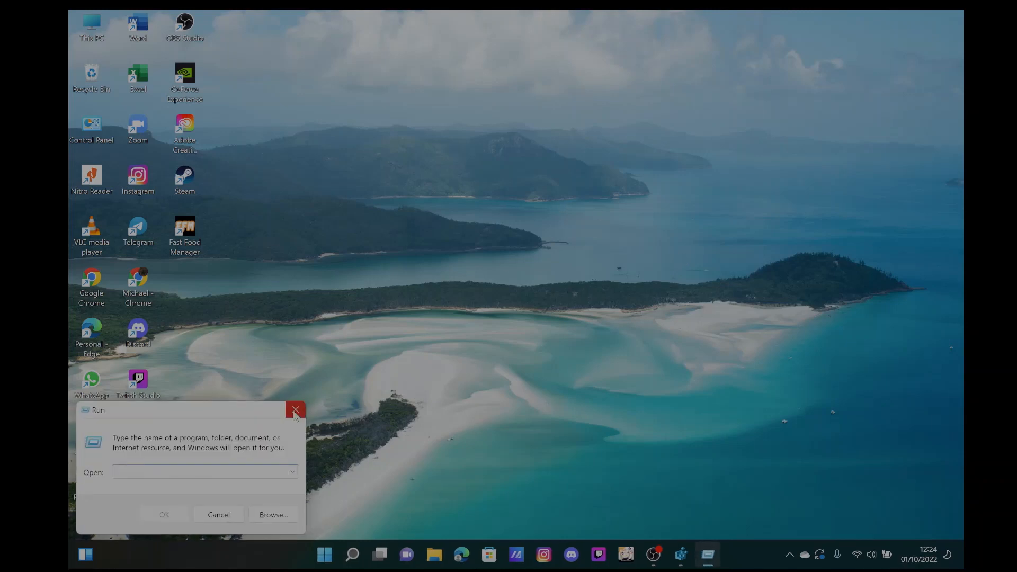
mouse_move(296, 411)
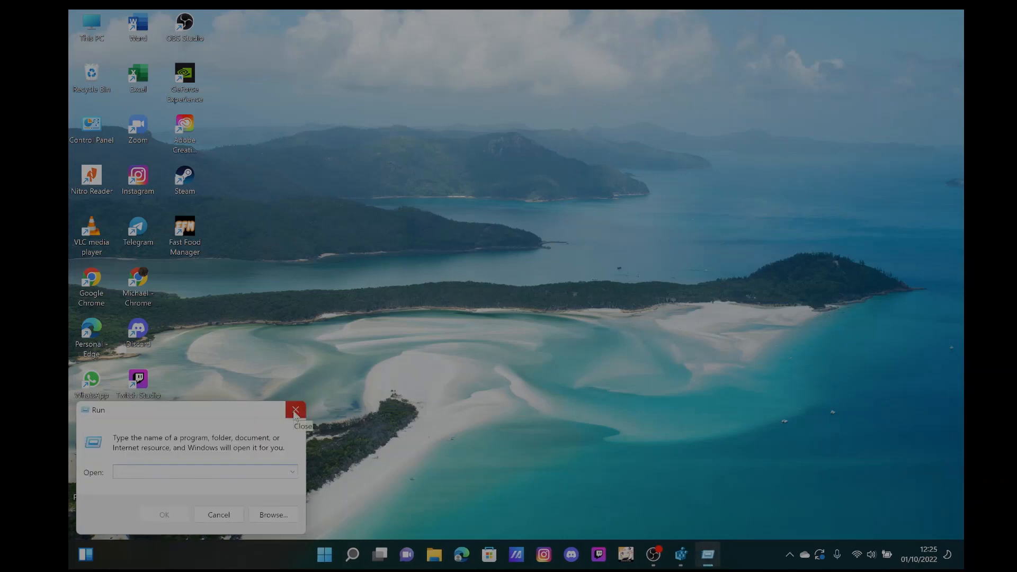
left_click(296, 410)
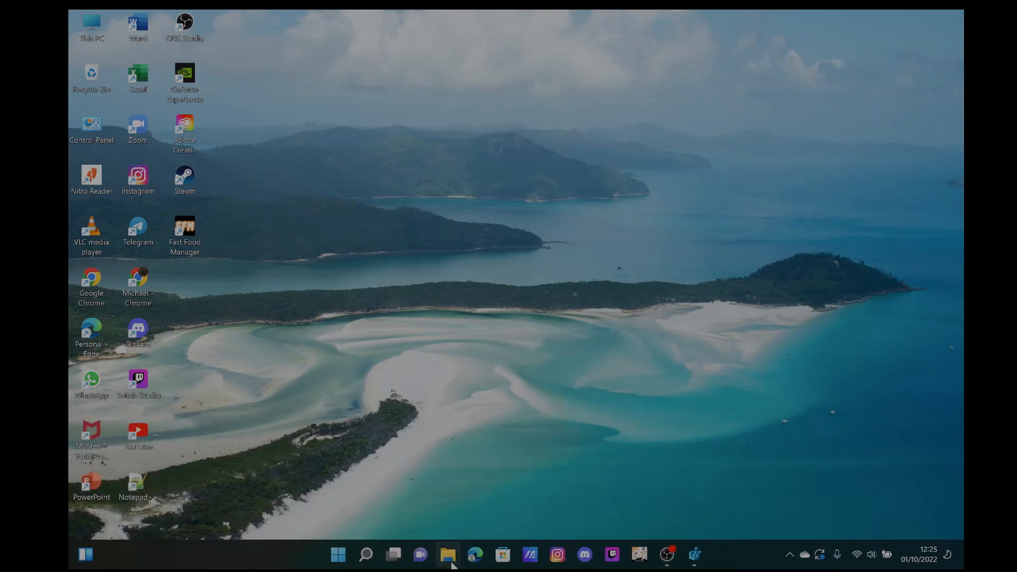
left_click(366, 554)
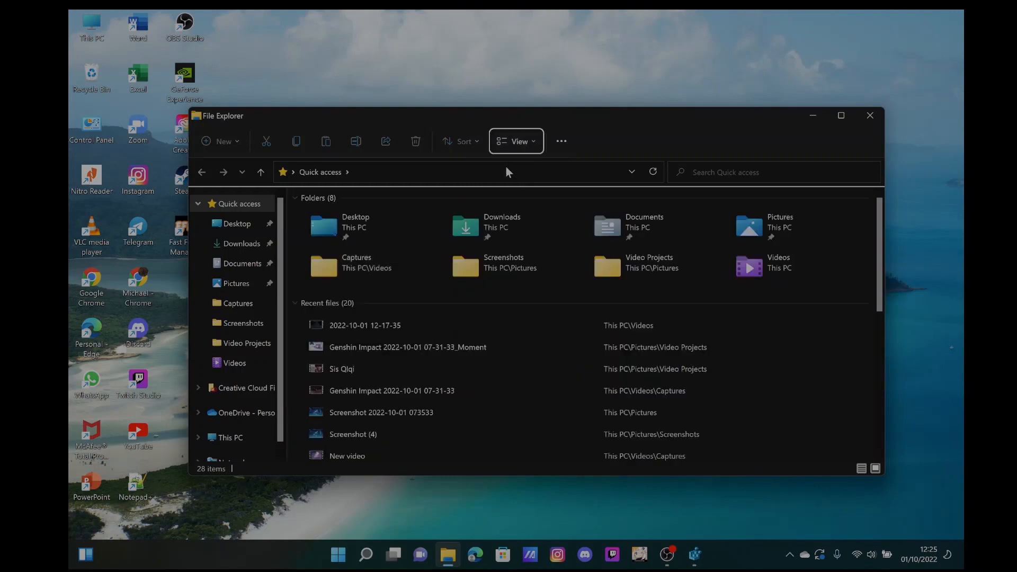
left_click(515, 141)
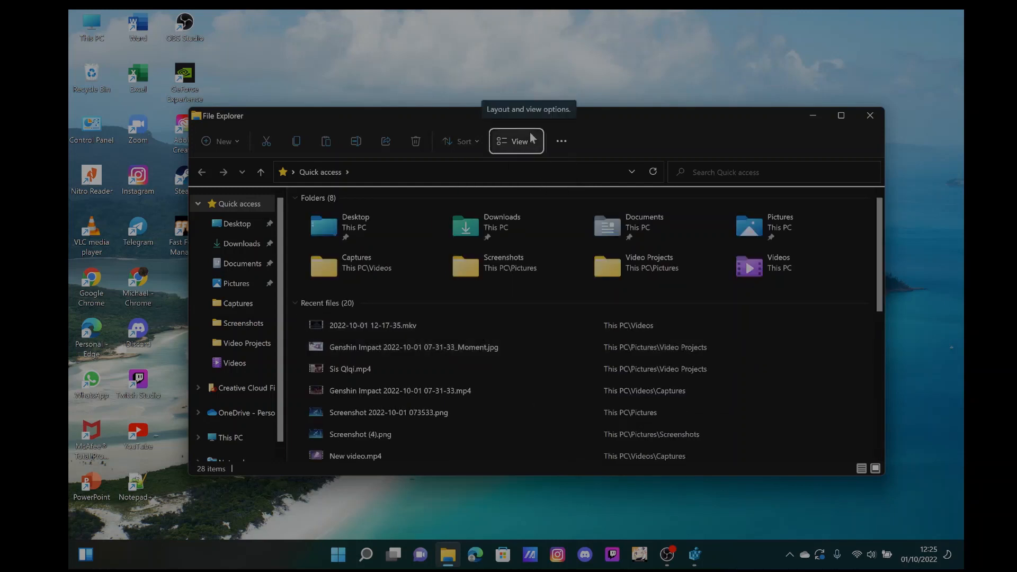
mouse_move(870, 116)
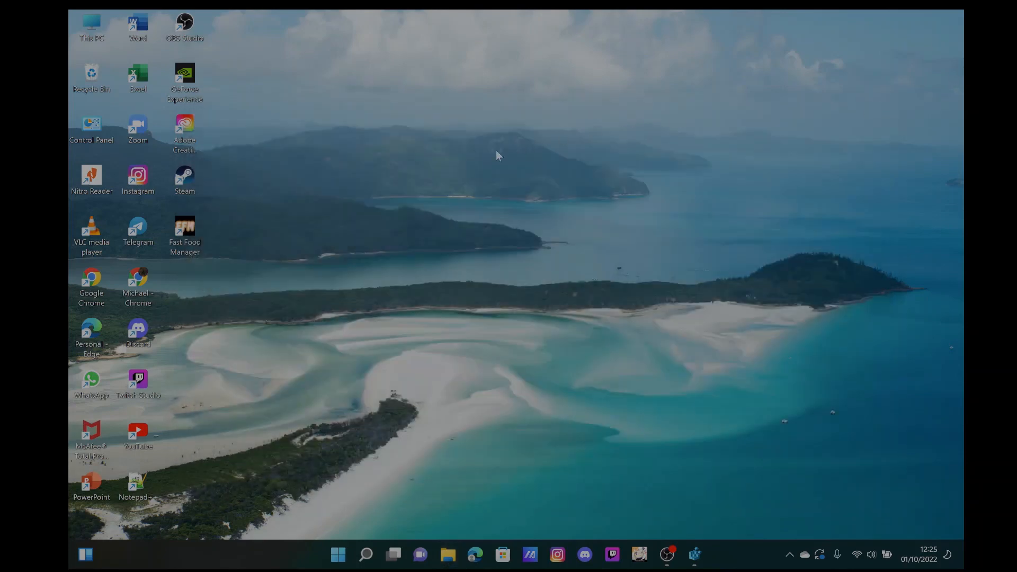
mouse_move(483, 140)
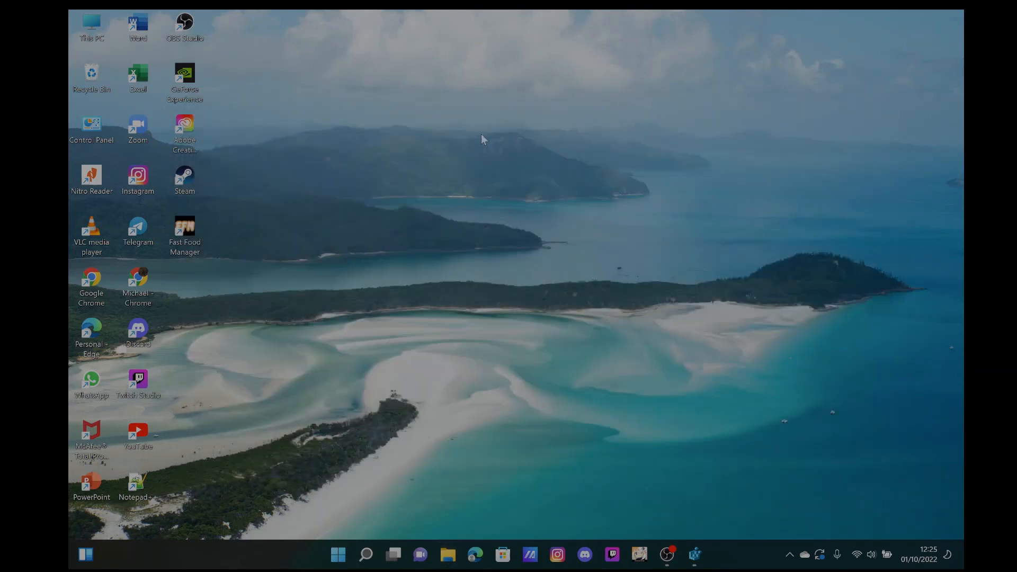
mouse_move(646, 73)
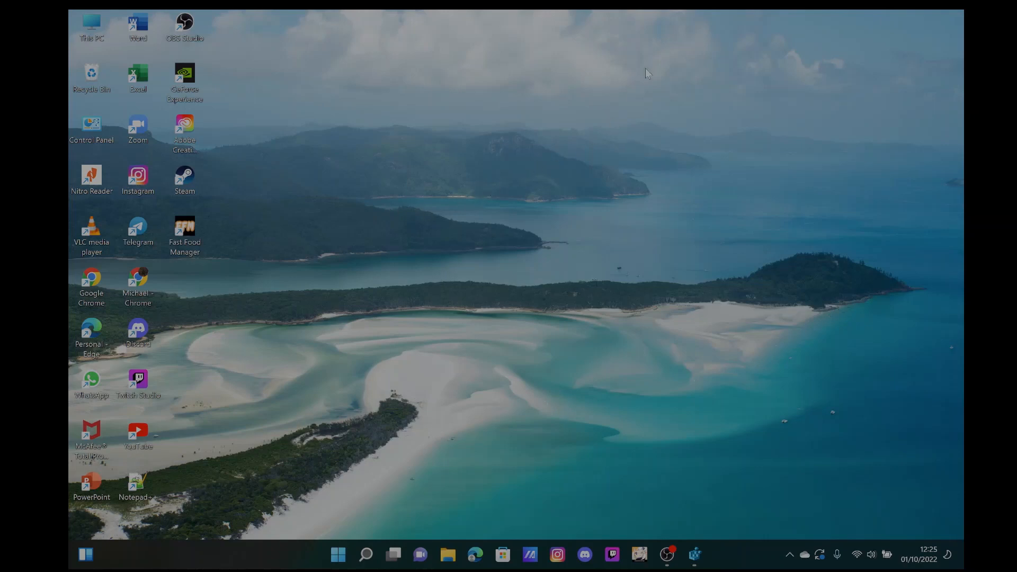
mouse_move(507, 119)
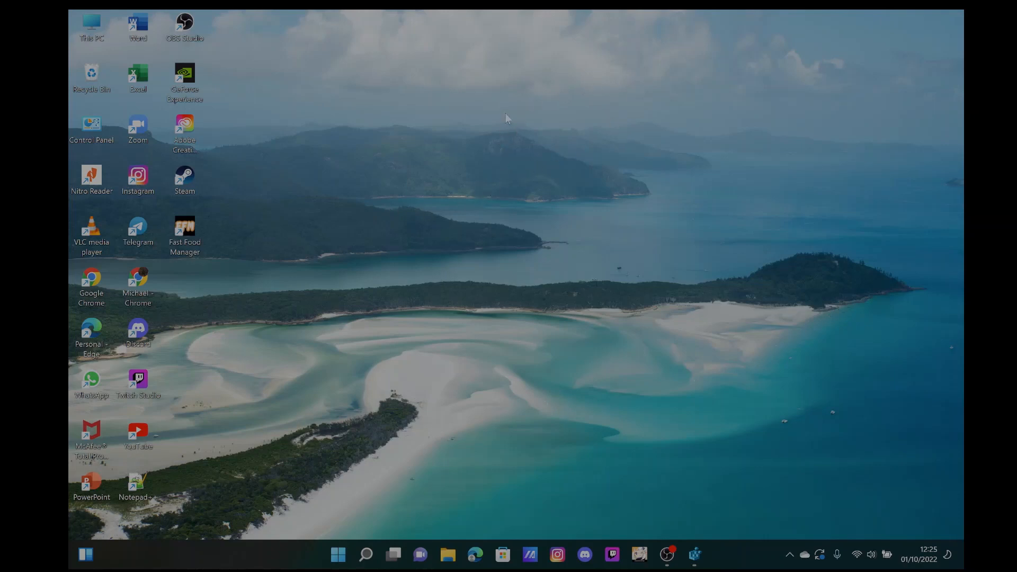
mouse_move(543, 216)
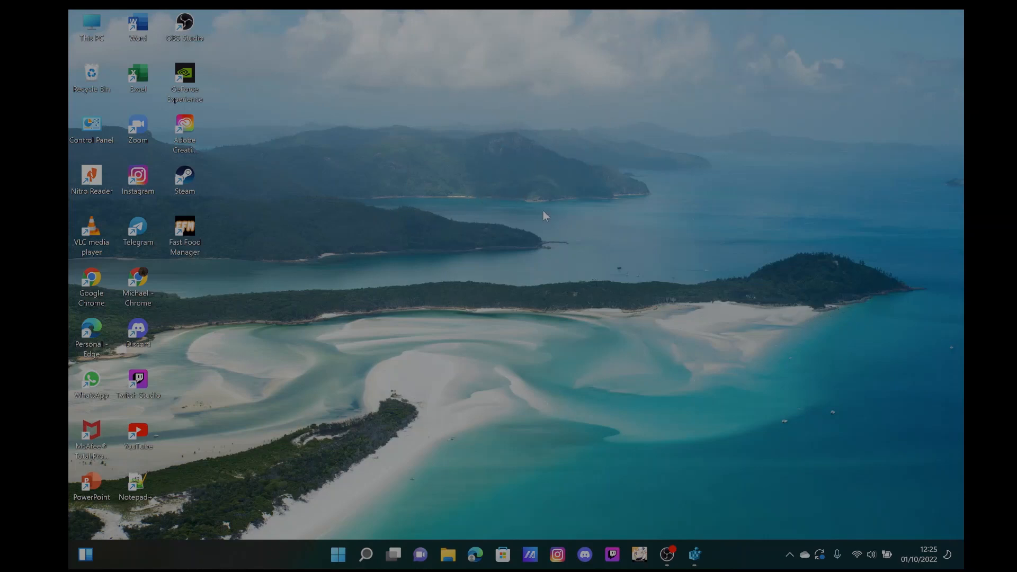
mouse_move(550, 274)
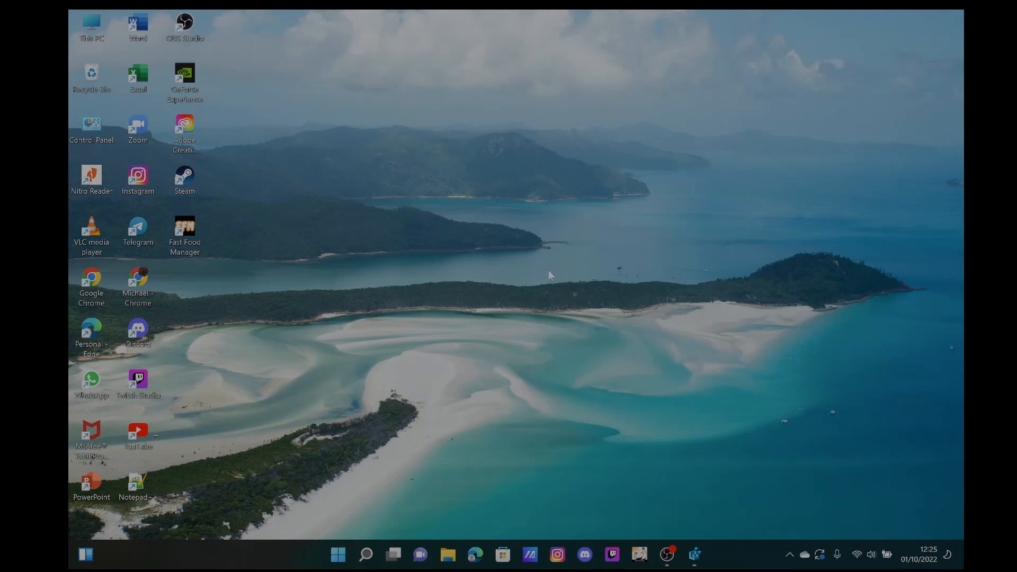
mouse_move(469, 365)
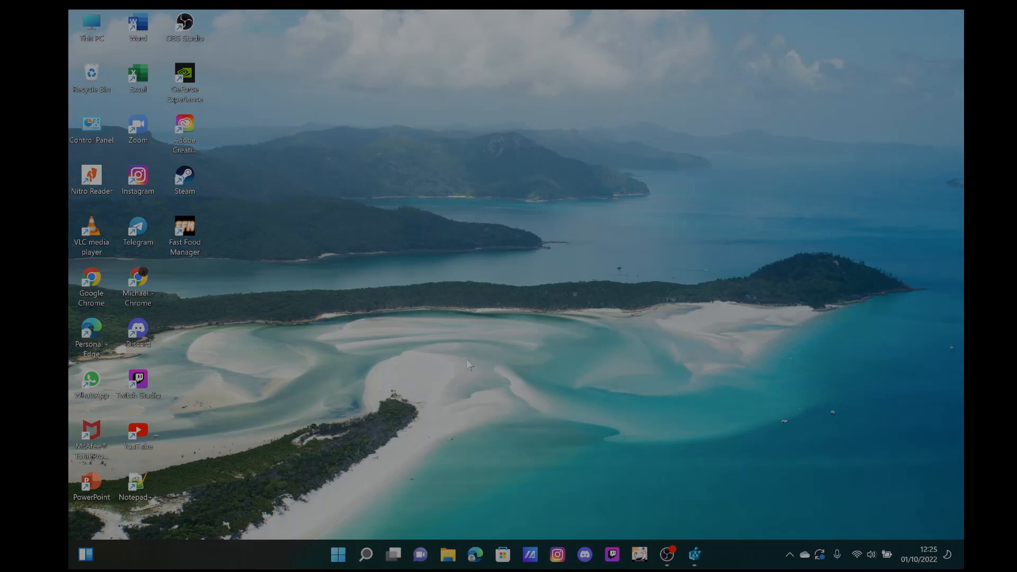
mouse_move(667, 554)
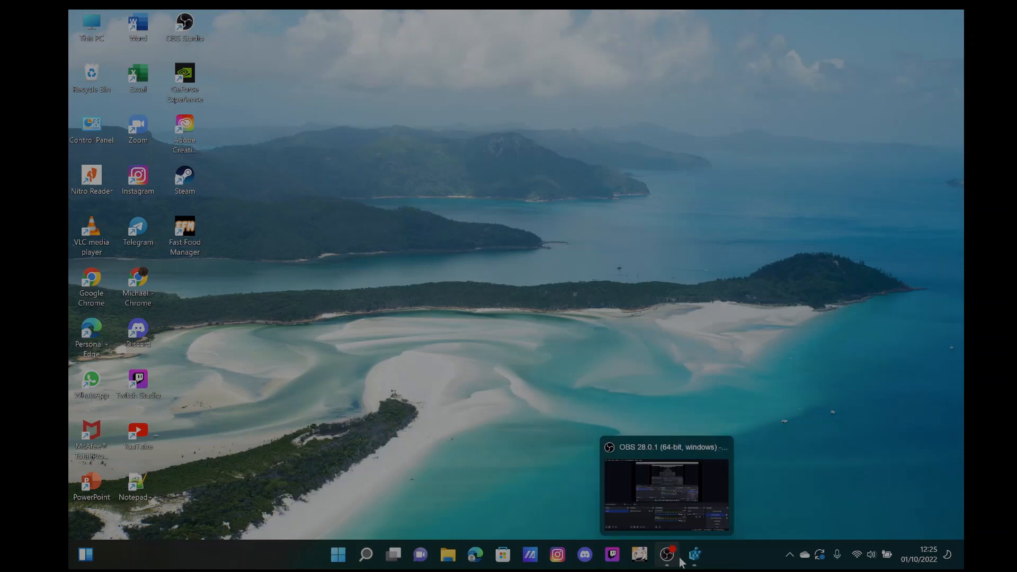
mouse_move(666, 556)
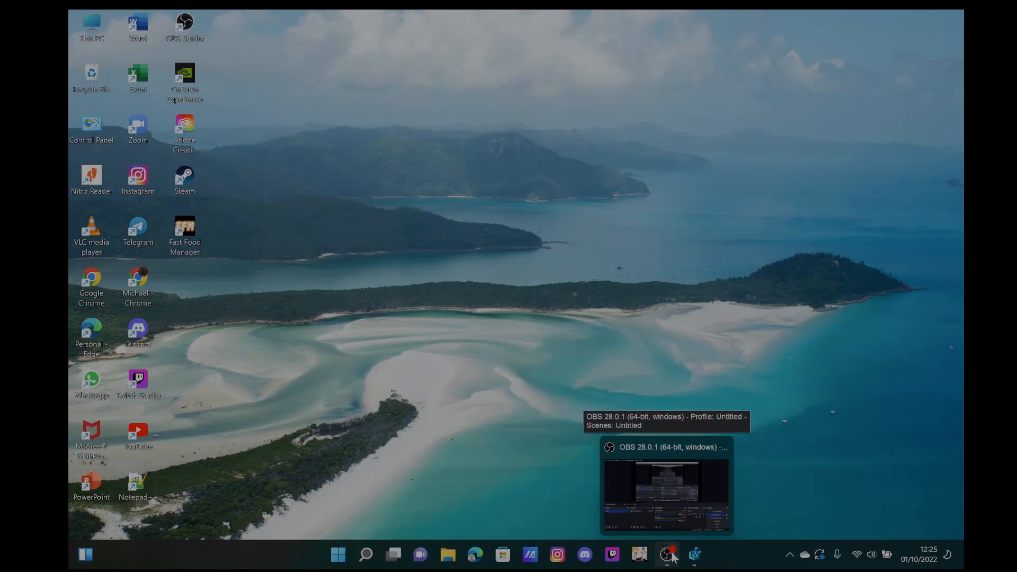
Bring the OBS Studio window to the front from the taskbar
left_click(666, 553)
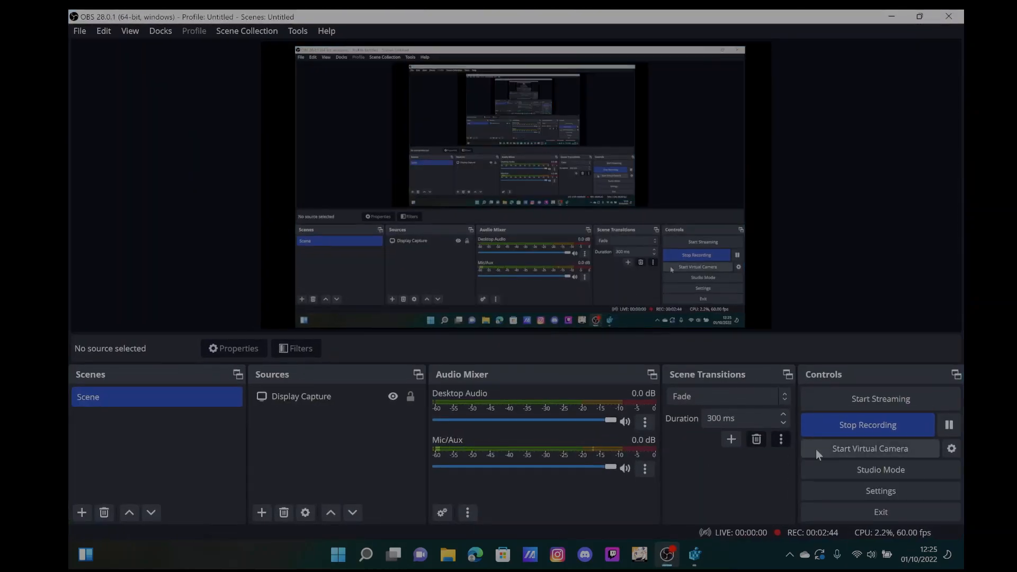